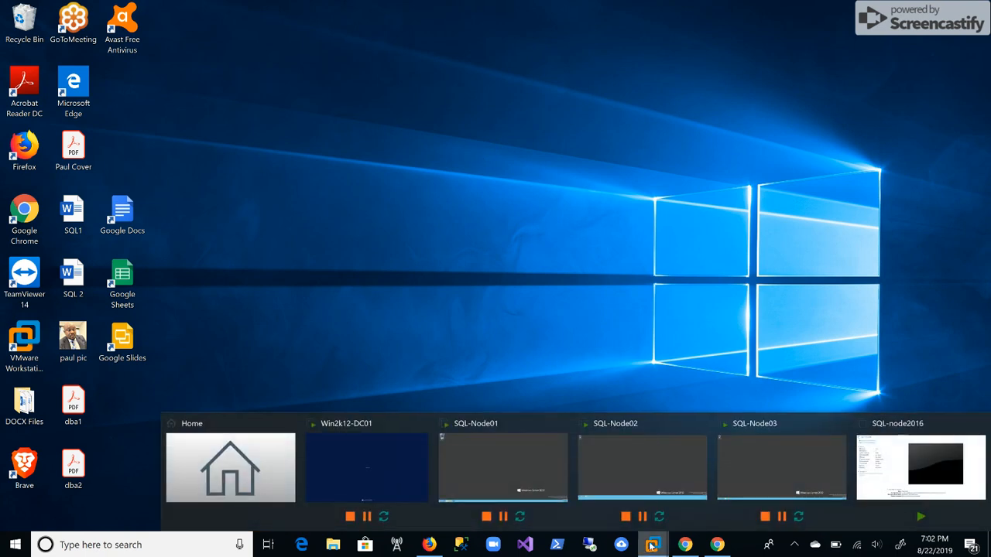
- Switch to the SQL-Node03 VM and select Genesis_DB under Databases in Object Explorer
{"action": "left_click", "coordinate": [367, 467]}
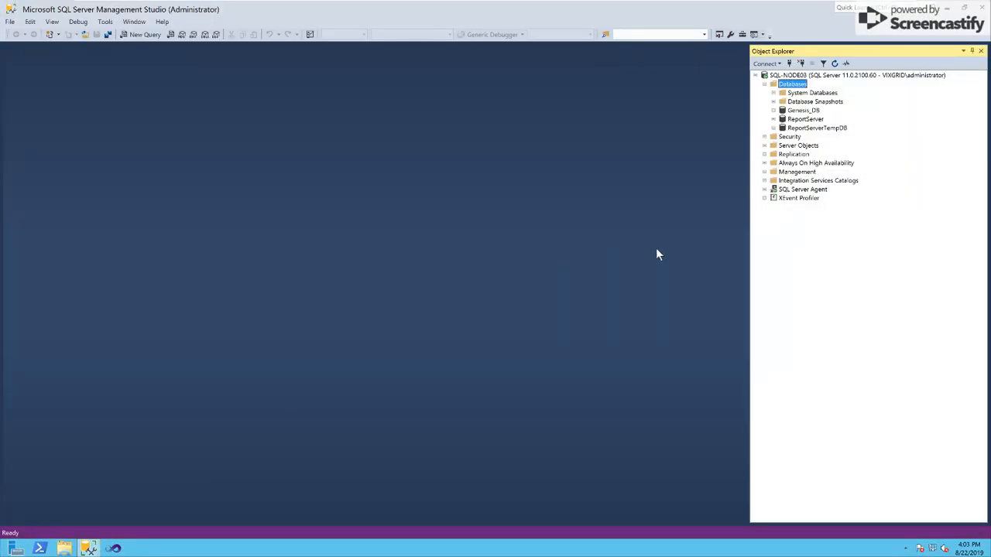
{"action": "mouse_move", "coordinate": [795, 218]}
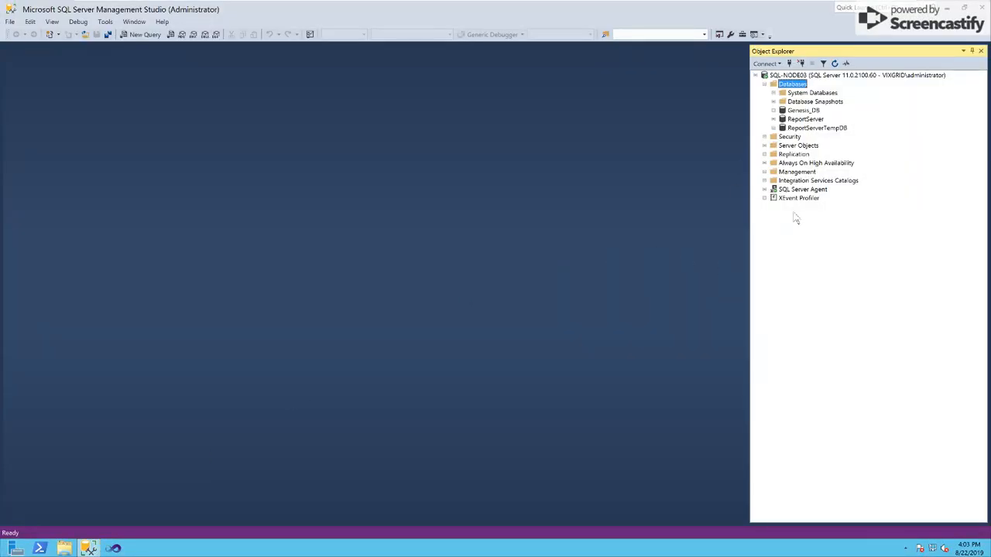
{"action": "left_click", "coordinate": [803, 110]}
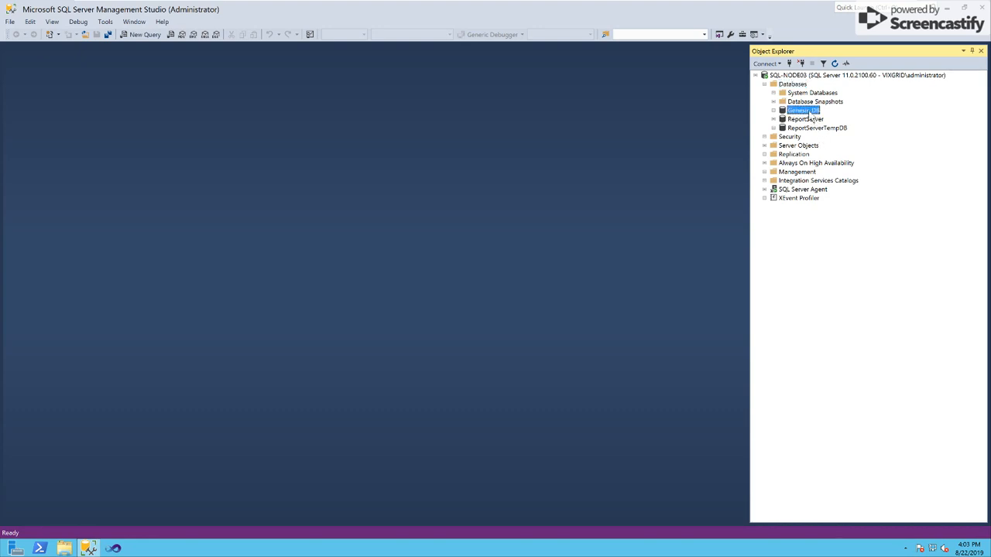
{"action": "mouse_move", "coordinate": [882, 157]}
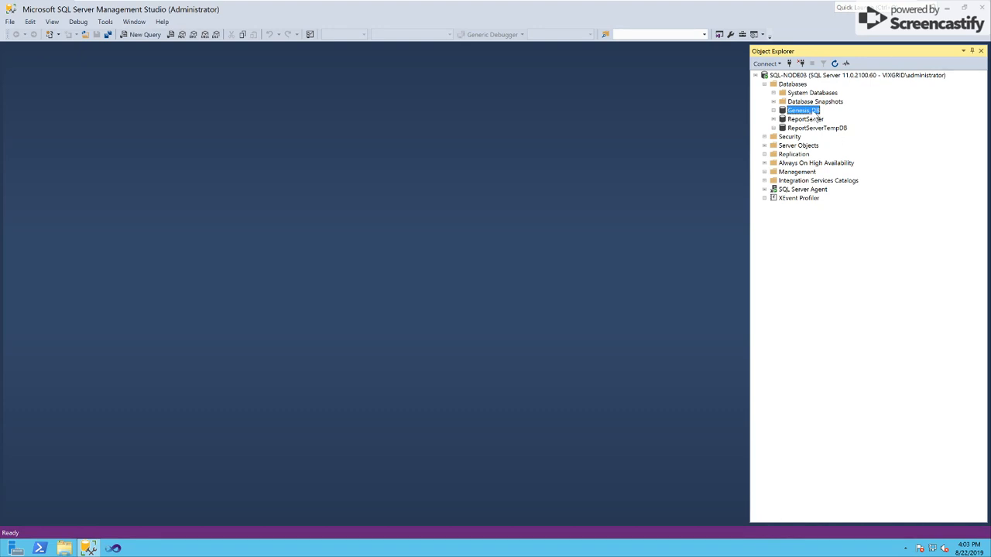
- Open Back Up for Genesis_DB, remove the default destination path, and start adding a new one
{"action": "right_click", "coordinate": [801, 110]}
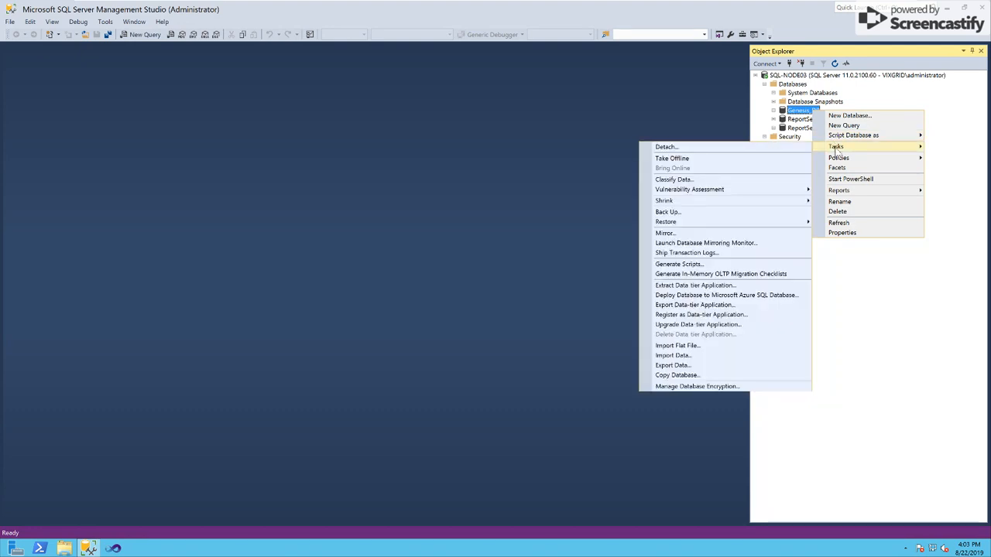
{"action": "mouse_move", "coordinate": [667, 212]}
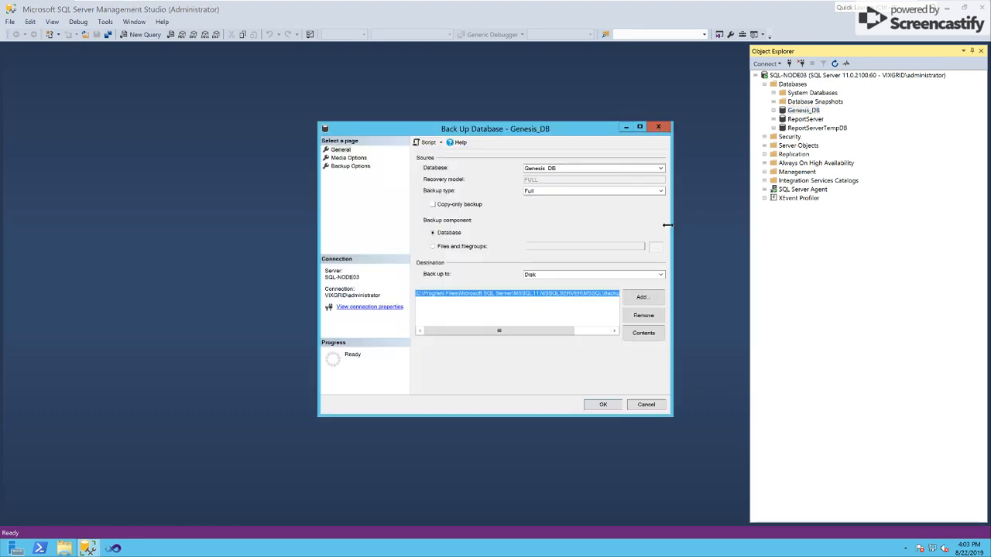
{"action": "left_click", "coordinate": [643, 315]}
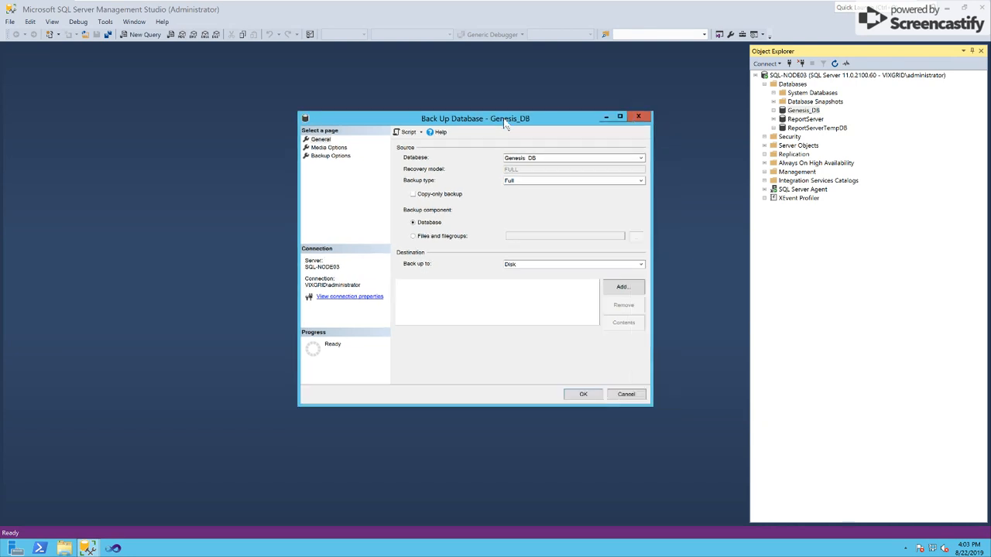
{"action": "left_click", "coordinate": [622, 286]}
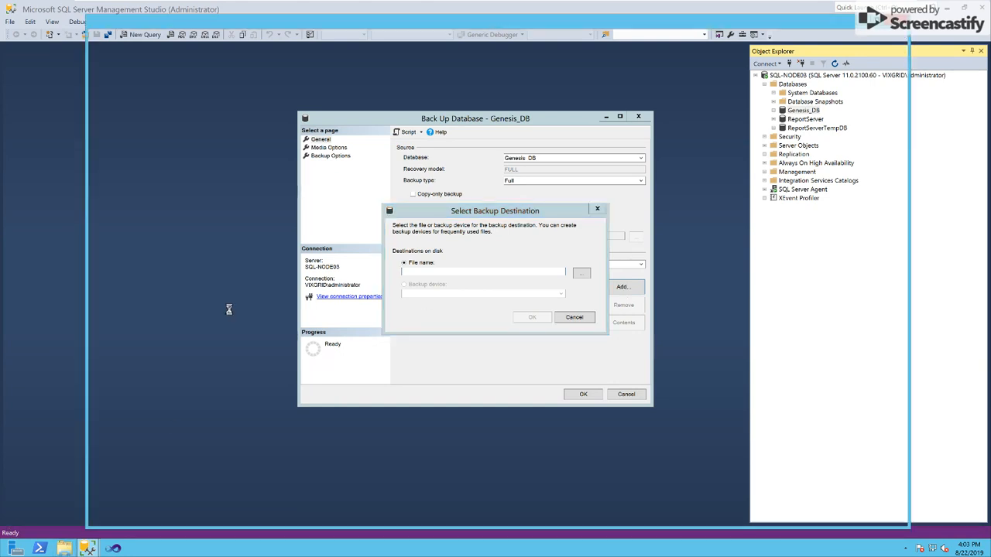
- Create a GenesisBackups folder in the \\win2k12-dc01\SQLStorage share and open it
{"action": "left_click", "coordinate": [582, 273]}
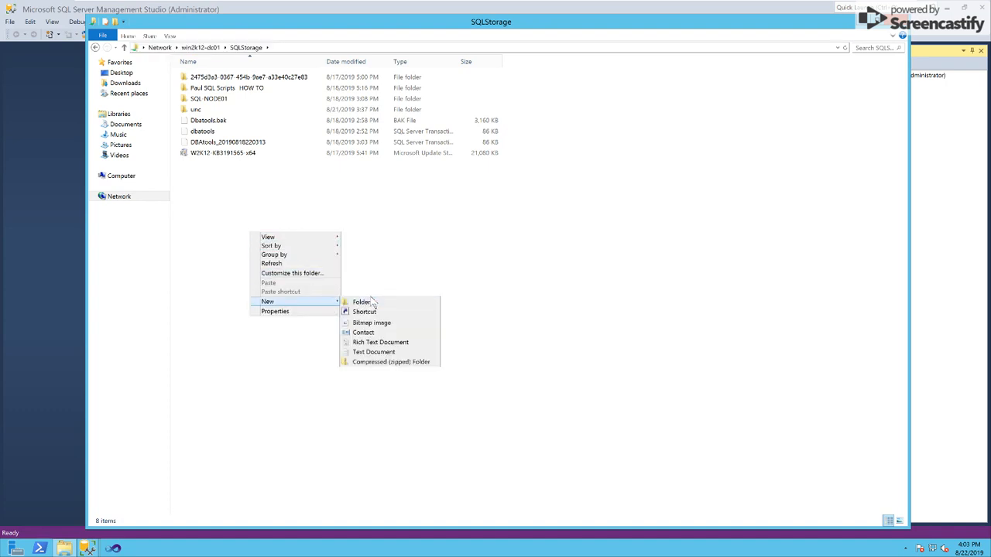
{"action": "left_click", "coordinate": [360, 302]}
{"action": "type", "text": "GeneralBackups"}
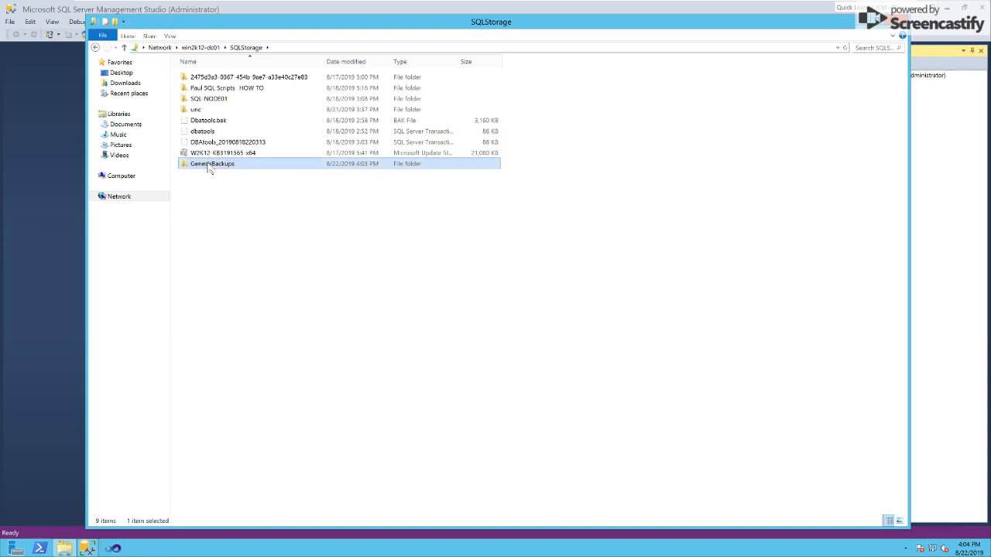
{"action": "double_click", "coordinate": [213, 163]}
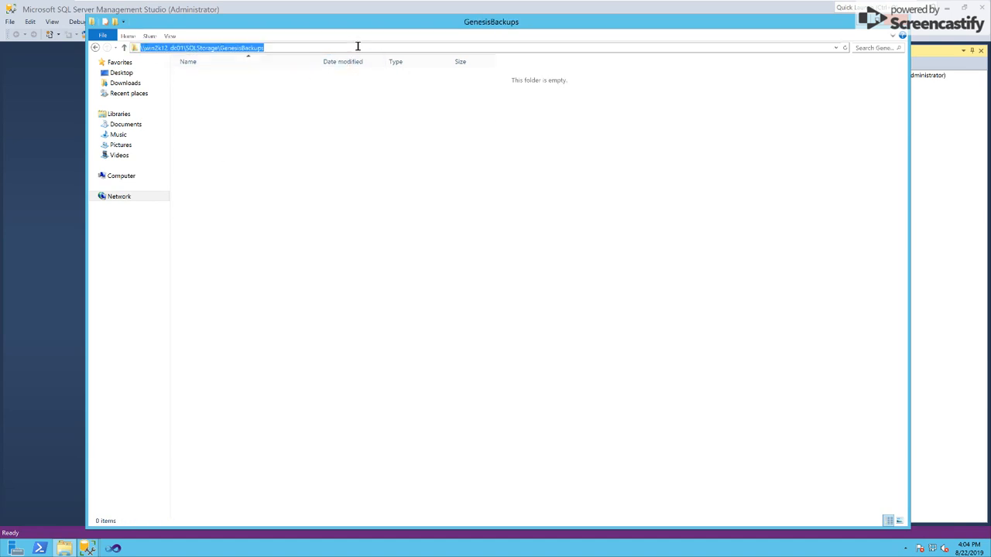
{"action": "mouse_move", "coordinate": [684, 99]}
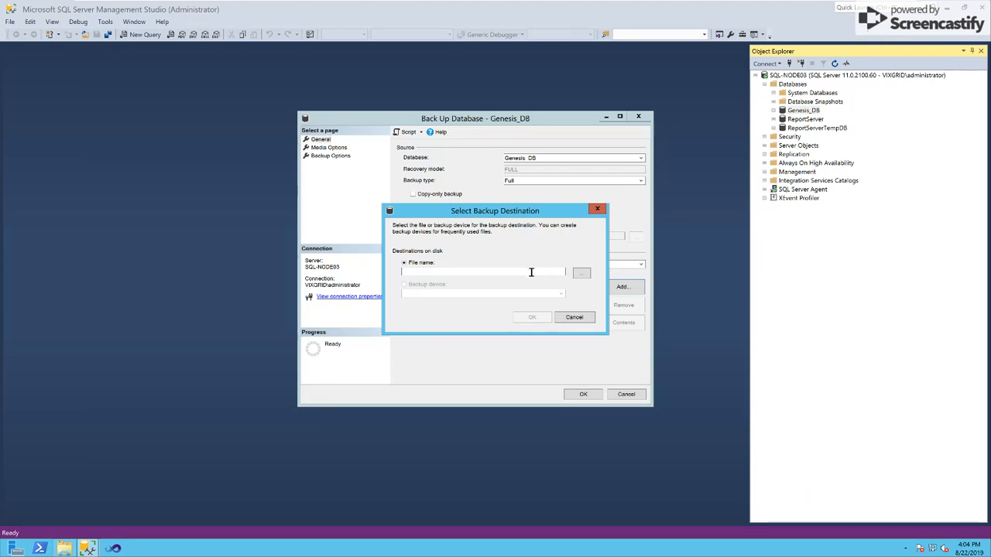
- Set the backup file to \\win2k12-dc01\SQLStorage\GenesisBackups\Genesis.bak and confirm it
{"action": "type", "text": "\\\\win2k12-dc01\\SQLStorage\\GenesisBackups\\Gensis"}
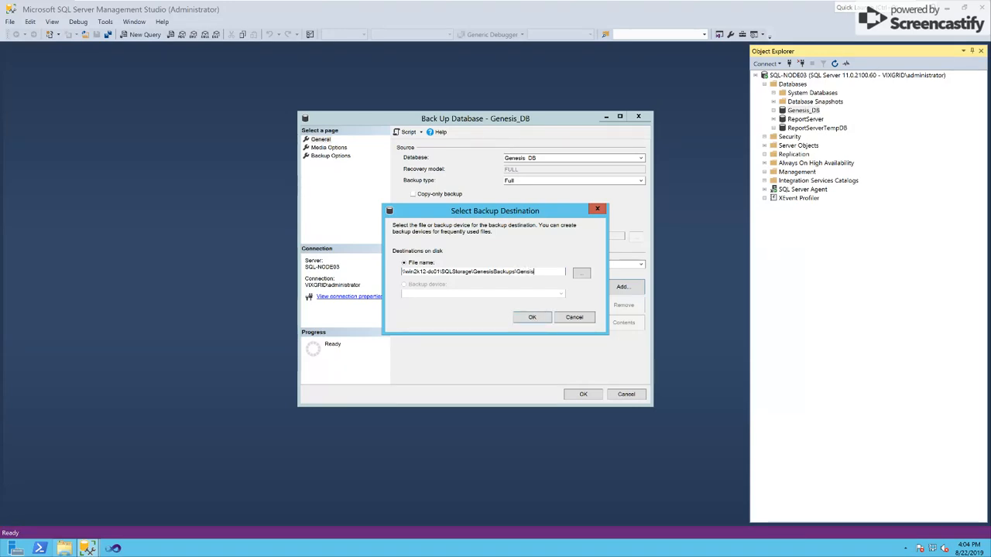
{"action": "type", "text": ".bak"}
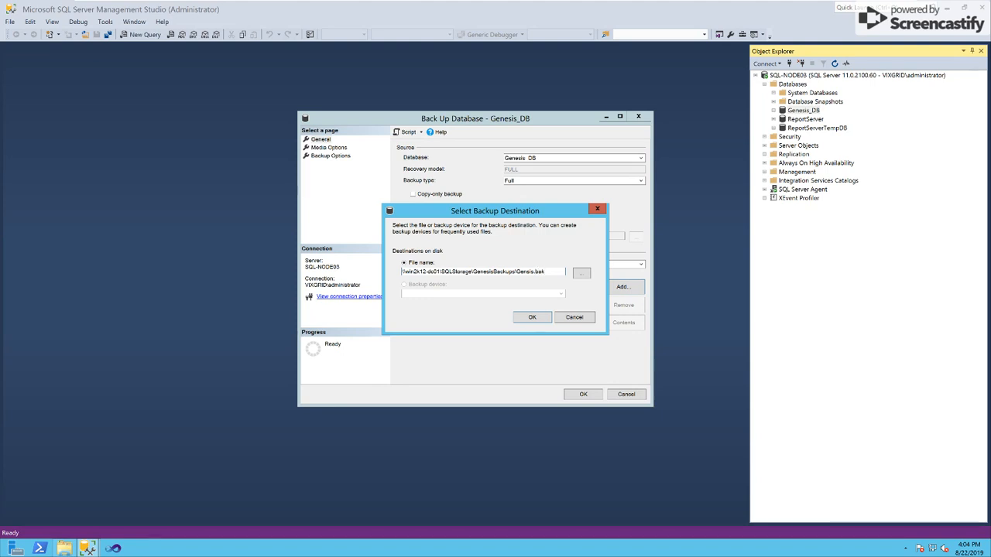
{"action": "left_click", "coordinate": [532, 316]}
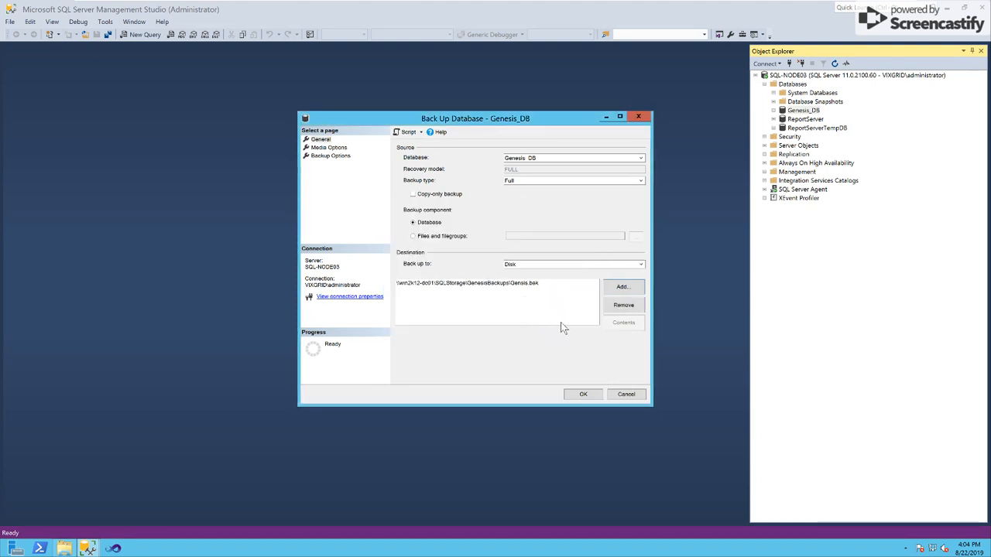
{"action": "left_click", "coordinate": [329, 147]}
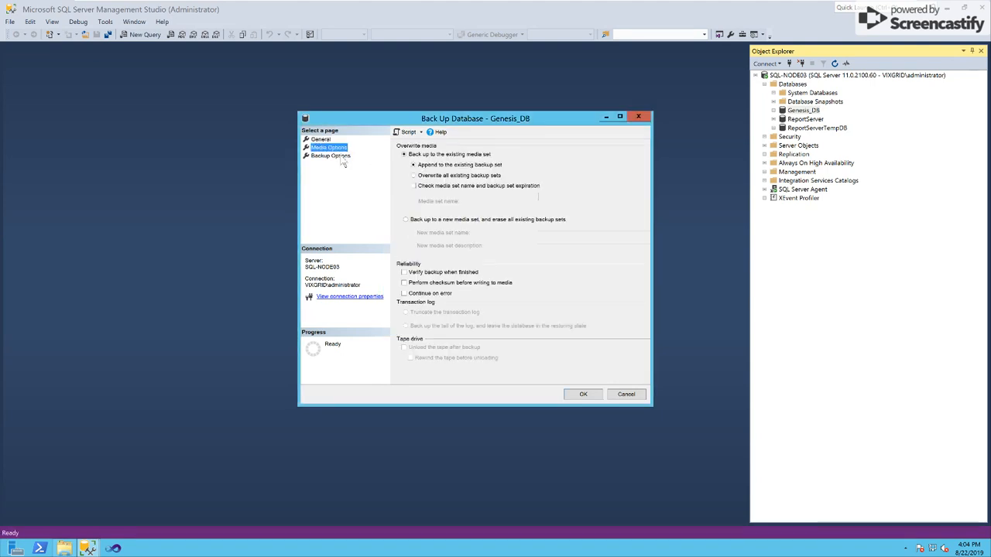
{"action": "mouse_move", "coordinate": [408, 279]}
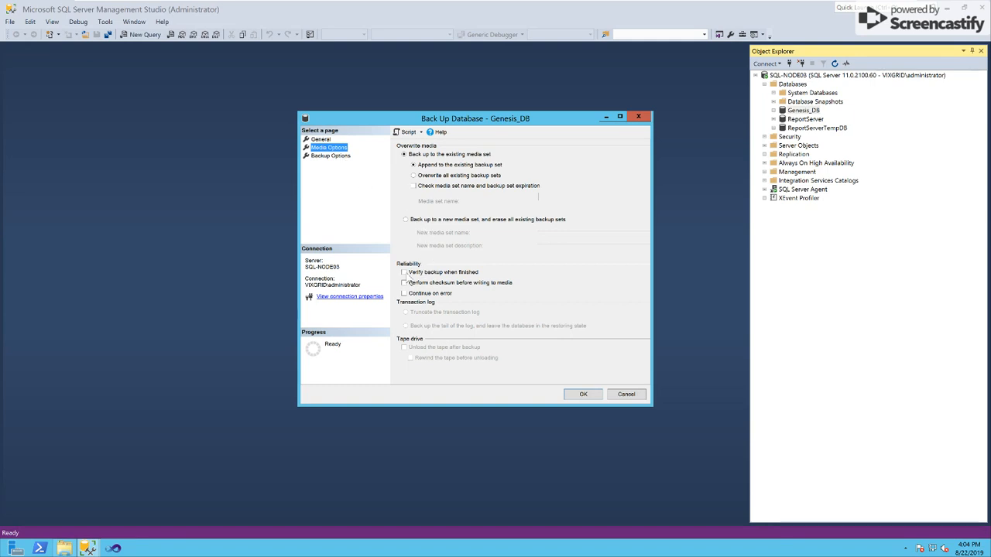
- Enable Verify backup when finished and Perform checksum, then review Backup Options
{"action": "left_click", "coordinate": [404, 271]}
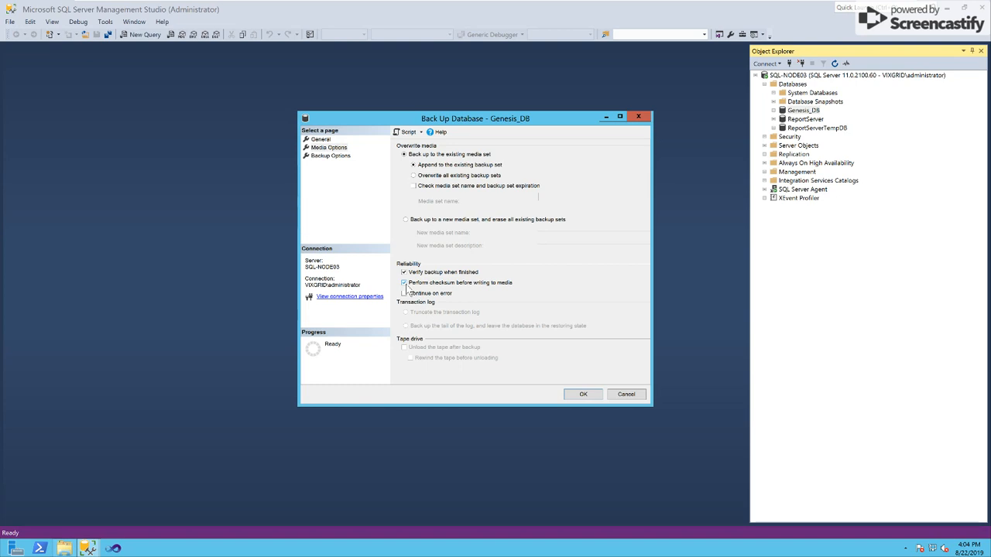
{"action": "left_click", "coordinate": [331, 156]}
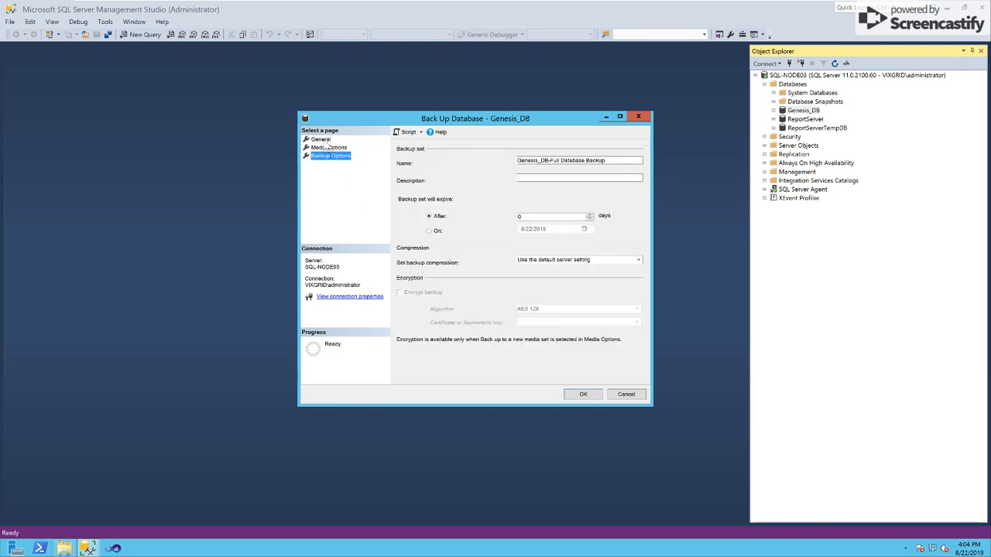
{"action": "left_click", "coordinate": [320, 139]}
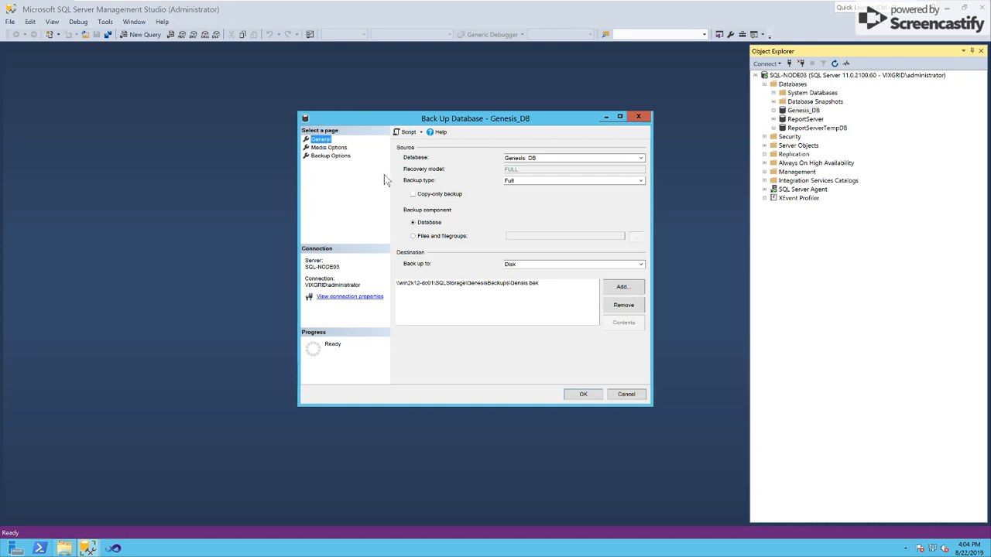
{"action": "mouse_move", "coordinate": [398, 208]}
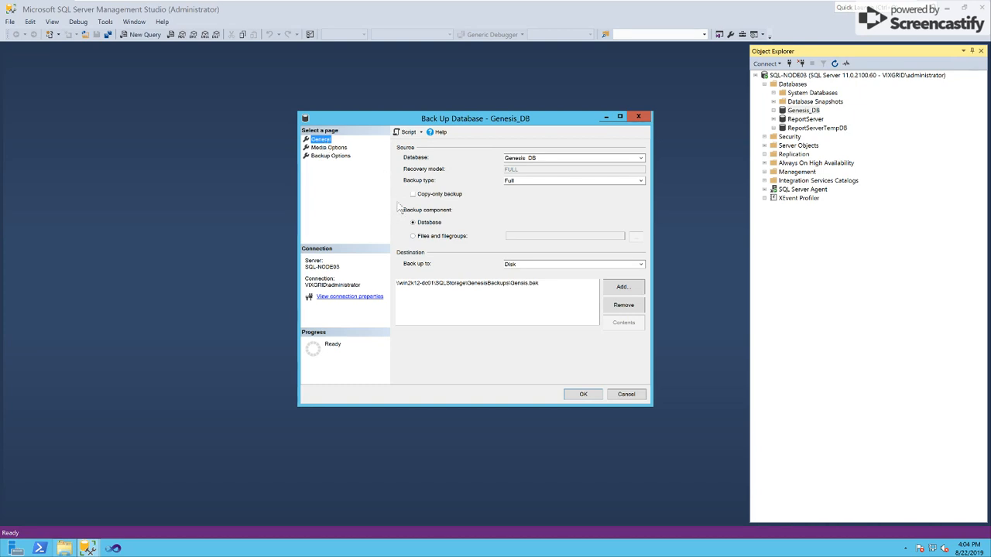
{"action": "mouse_move", "coordinate": [430, 210]}
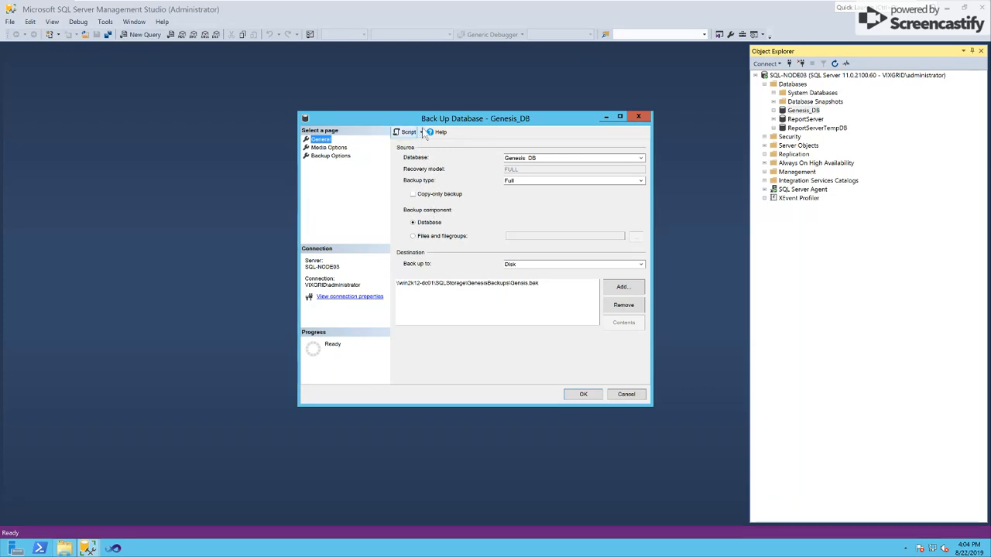
- Use Script Action to Job to create a 'Back Up Database - Genesis_DB' job
{"action": "left_click", "coordinate": [420, 131]}
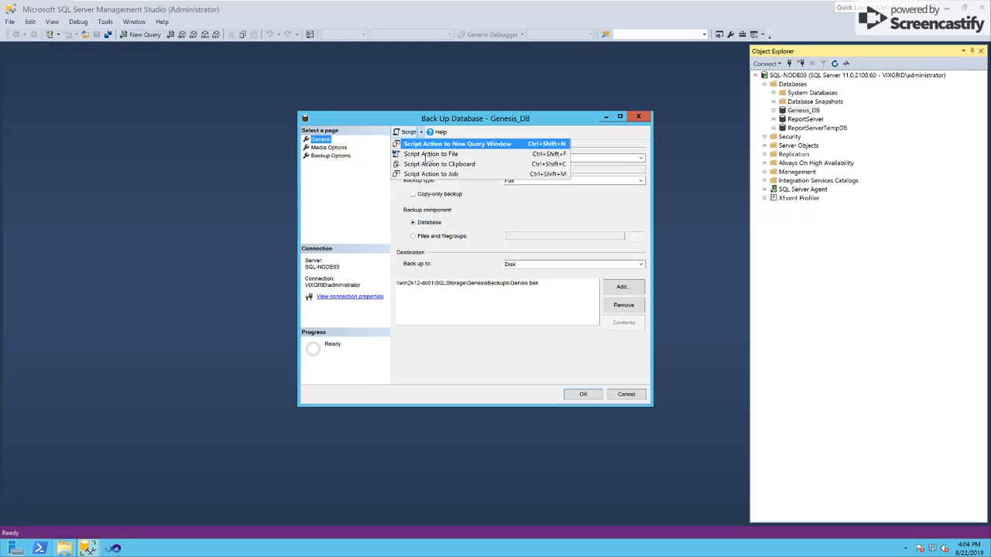
{"action": "mouse_move", "coordinate": [430, 173]}
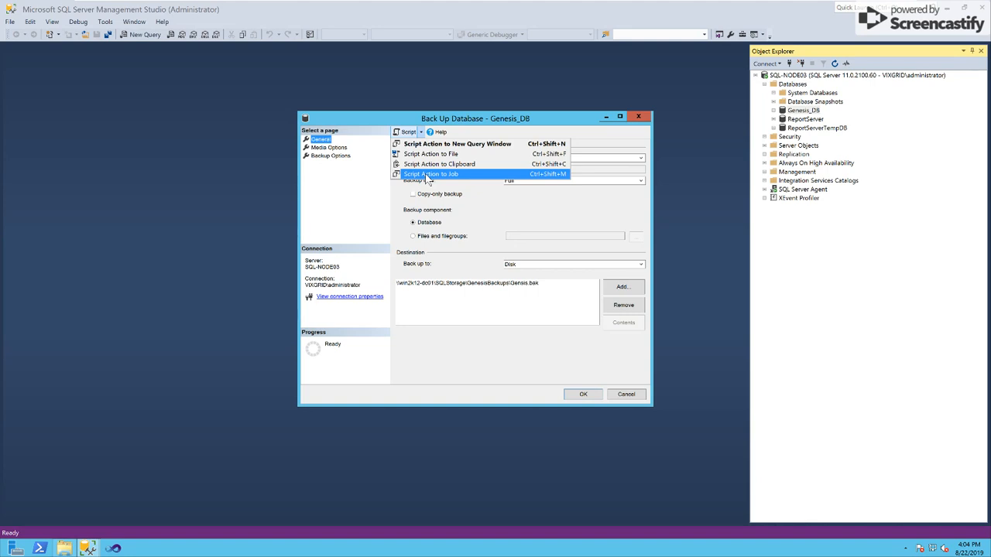
{"action": "mouse_move", "coordinate": [457, 144]}
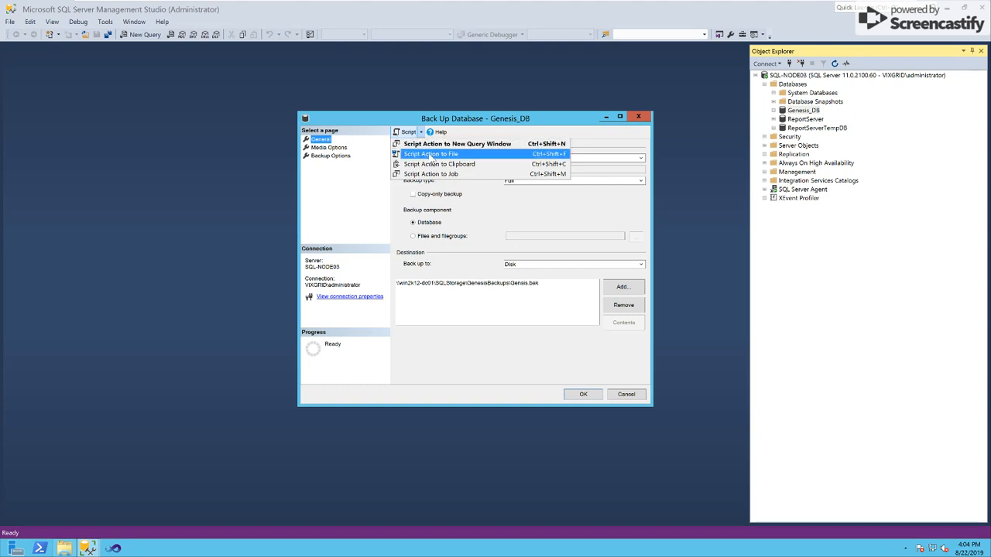
{"action": "mouse_move", "coordinate": [438, 164]}
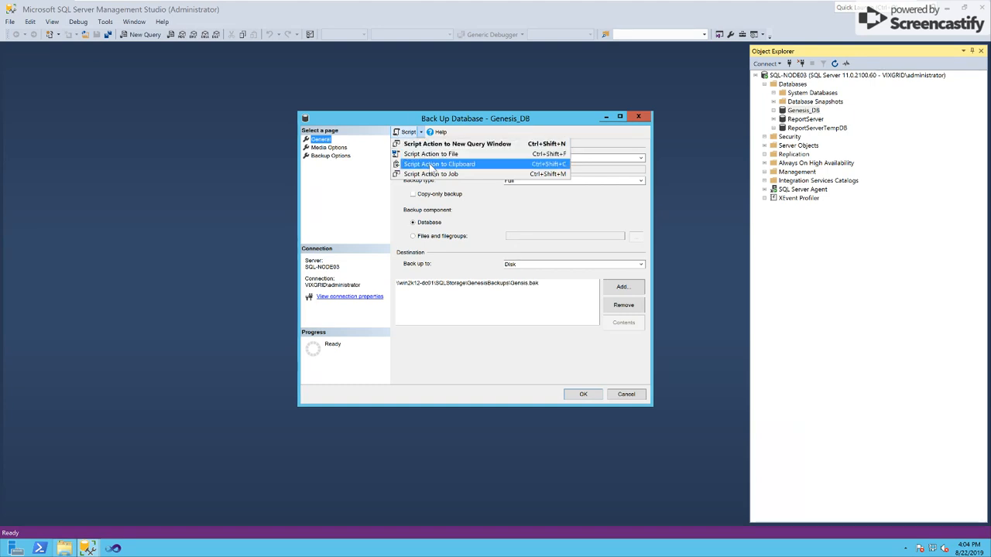
{"action": "mouse_move", "coordinate": [430, 173]}
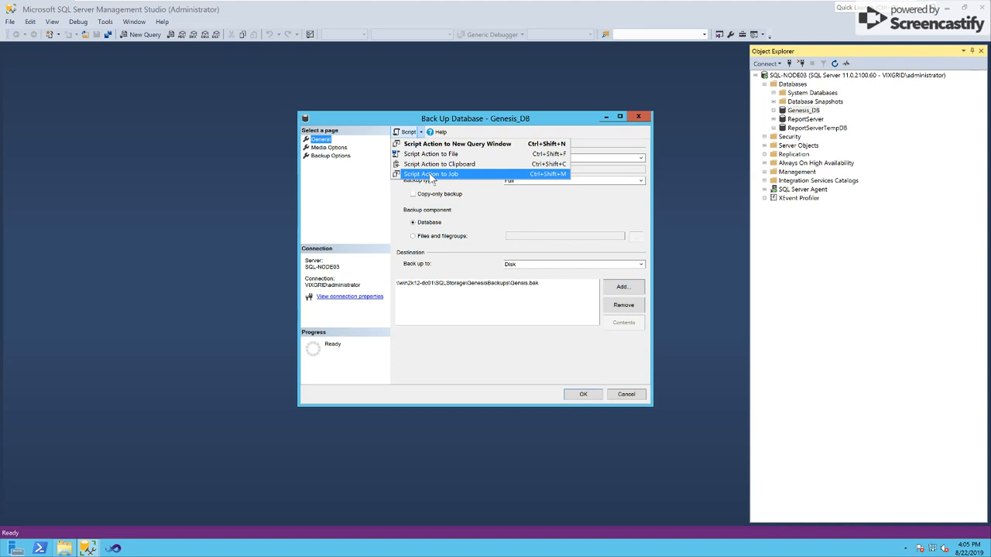
{"action": "left_click", "coordinate": [431, 174]}
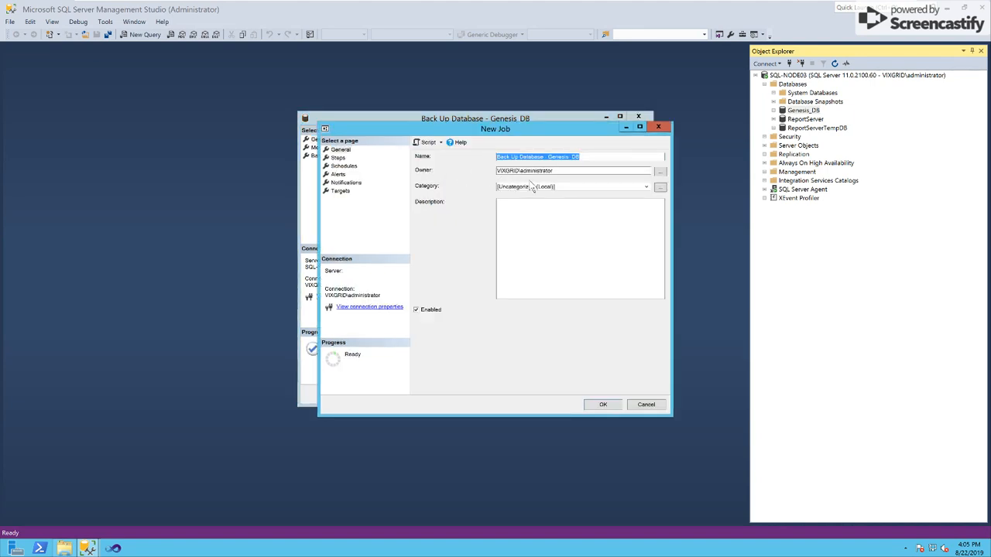
- Open job step 1 and parse its backup command successfully
{"action": "left_click", "coordinate": [337, 157]}
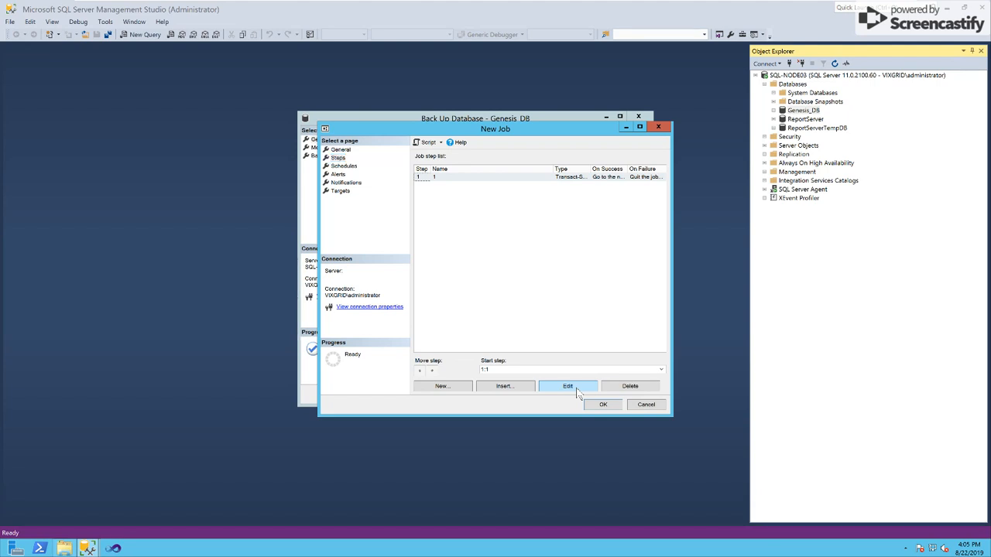
{"action": "left_click", "coordinate": [568, 387]}
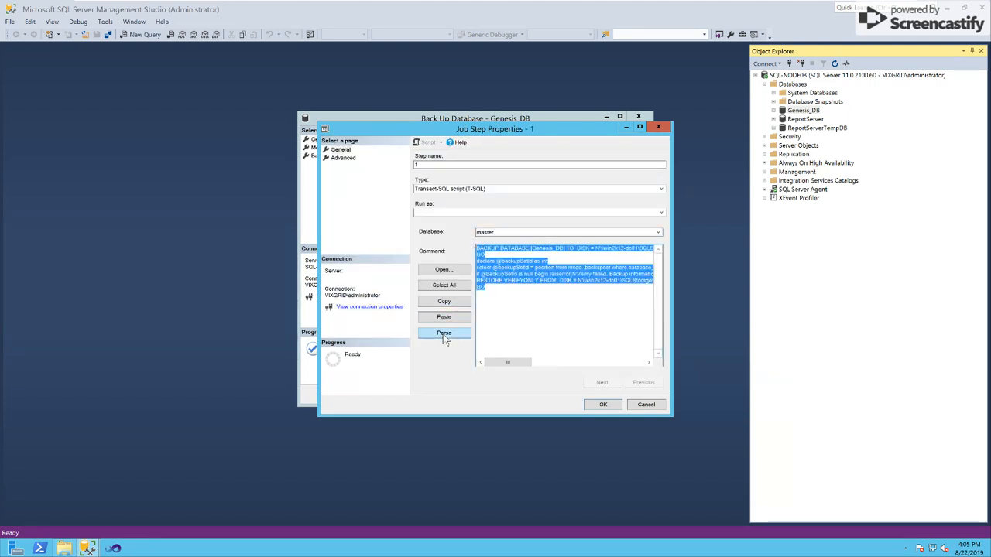
{"action": "left_click", "coordinate": [443, 333]}
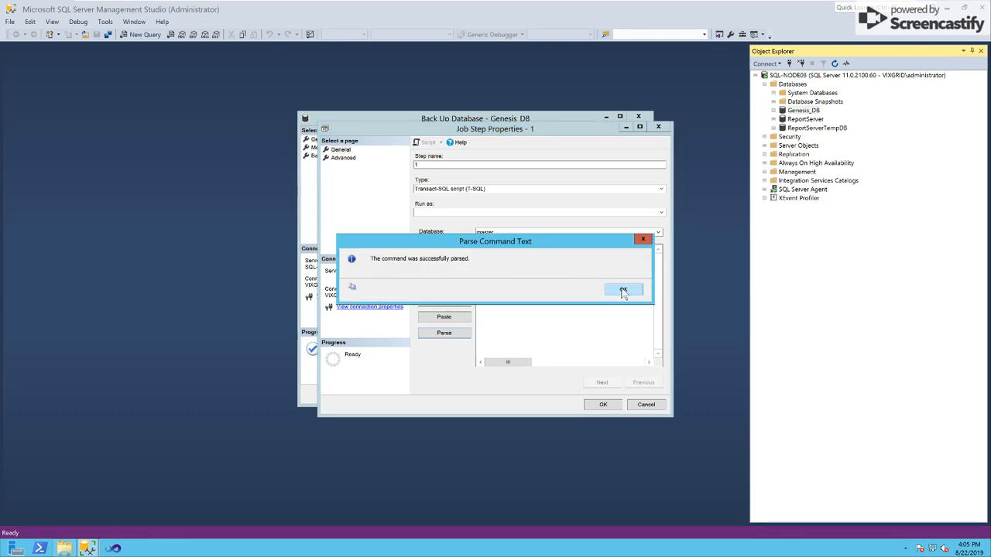
{"action": "left_click", "coordinate": [624, 289]}
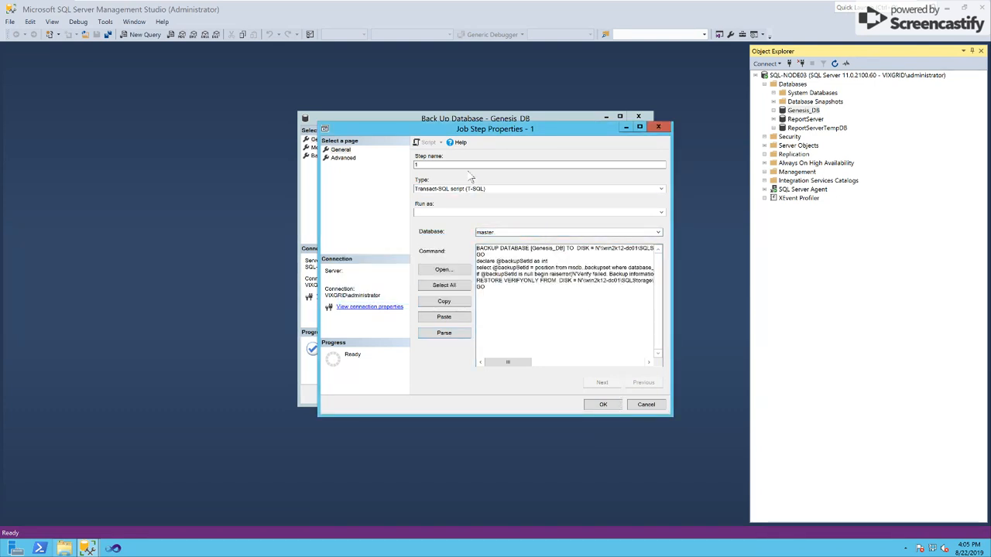
- Rename the job step to 'Genesis Nightly Backup' and save it
{"action": "type", "text": "Genn"}
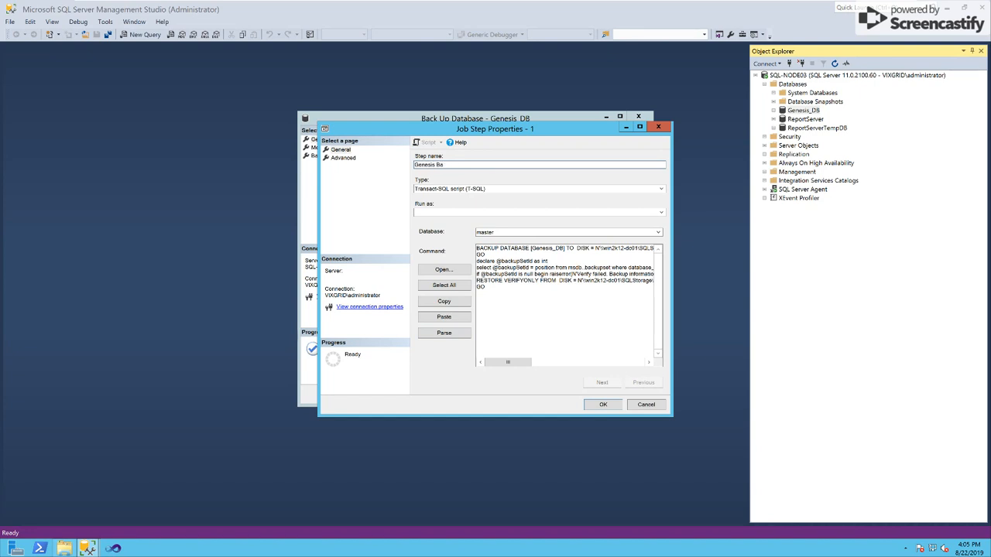
{"action": "type", "text": "Genesis Nightly"}
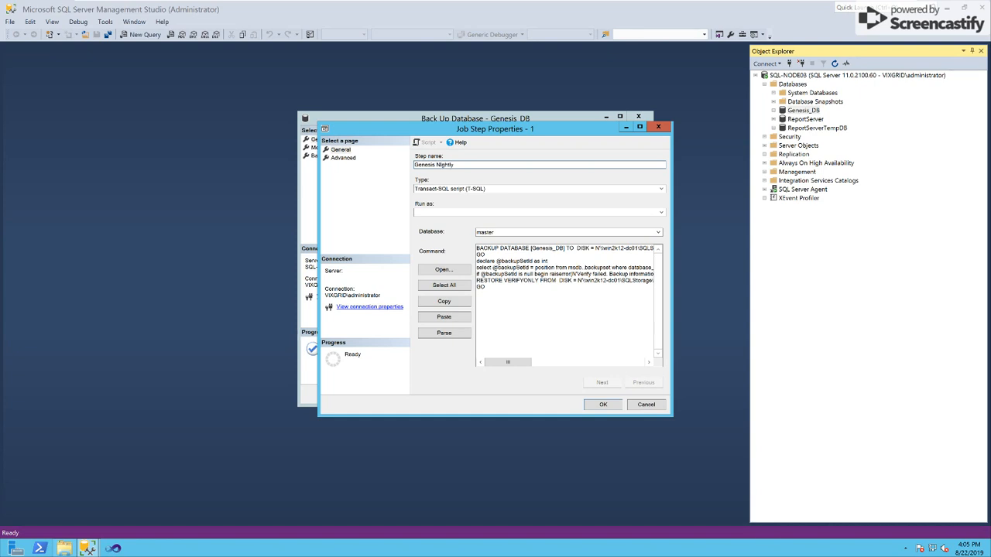
{"action": "type", "text": "BAc"}
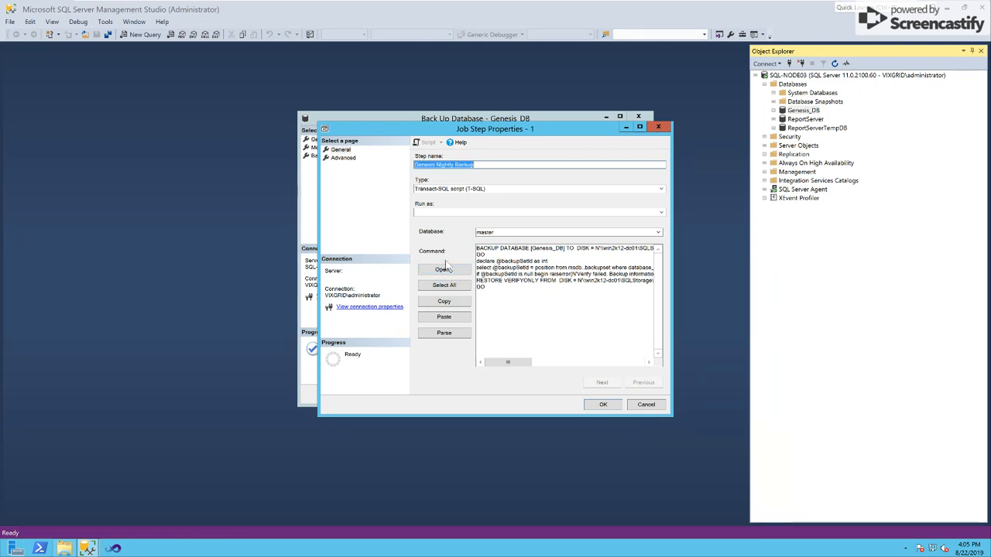
{"action": "left_click", "coordinate": [603, 404]}
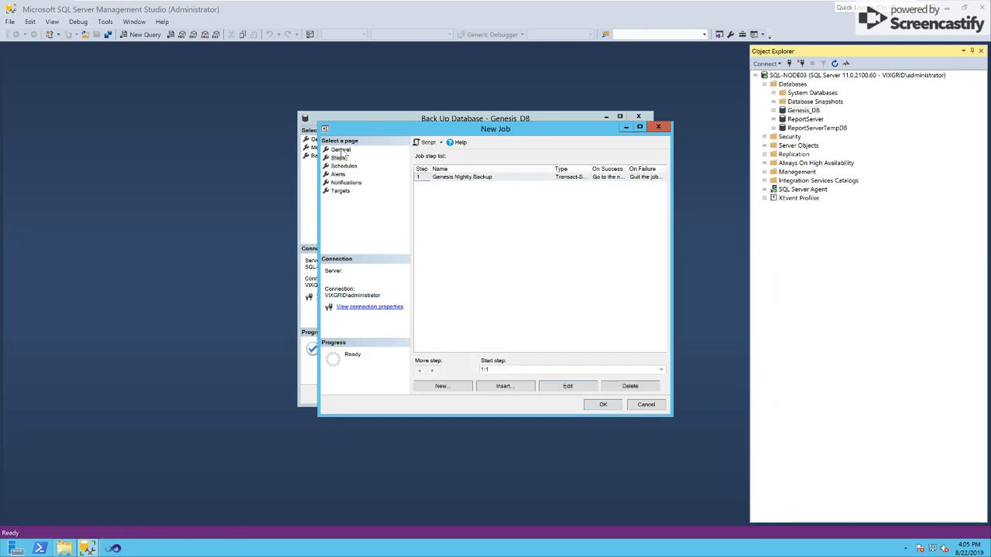
{"action": "left_click", "coordinate": [344, 165]}
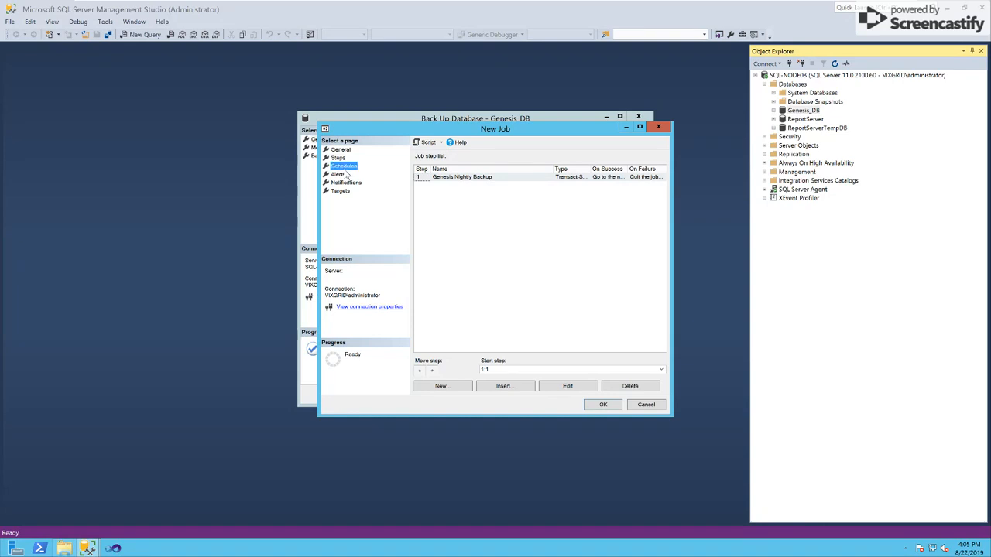
- Add a daily schedule repeating every 1 minute and save the backup job
{"action": "left_click", "coordinate": [441, 386]}
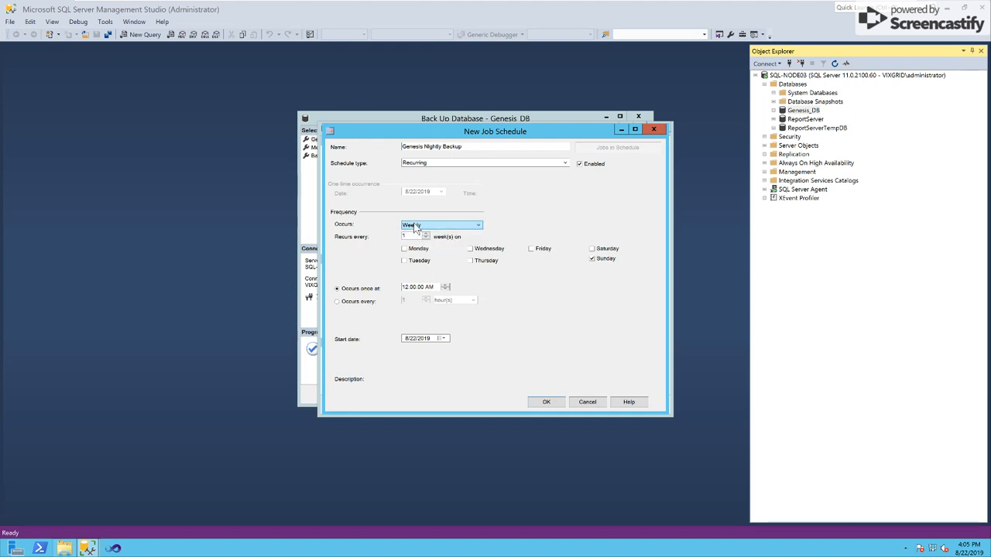
{"action": "left_click", "coordinate": [441, 225]}
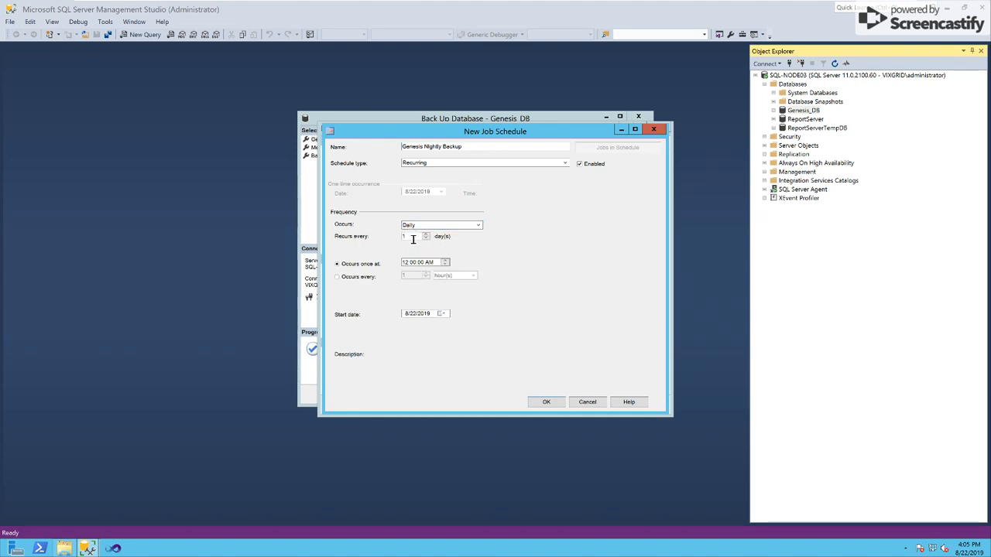
{"action": "left_click", "coordinate": [337, 276]}
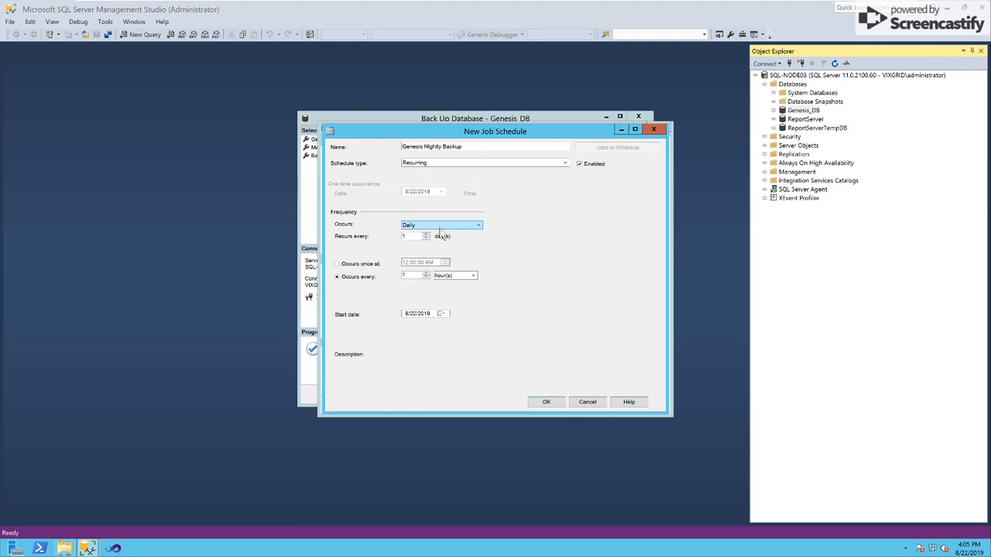
{"action": "left_click", "coordinate": [478, 225]}
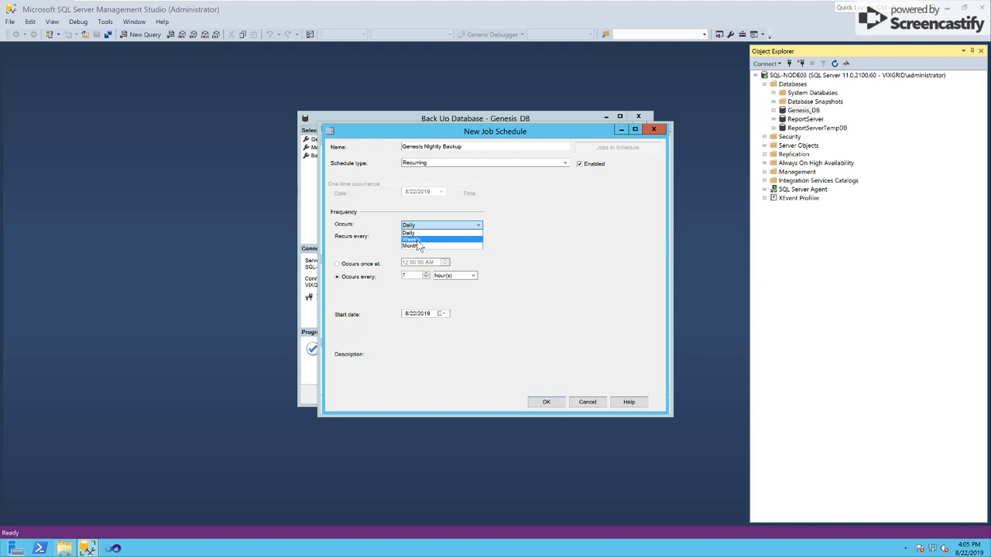
{"action": "mouse_move", "coordinate": [418, 232]}
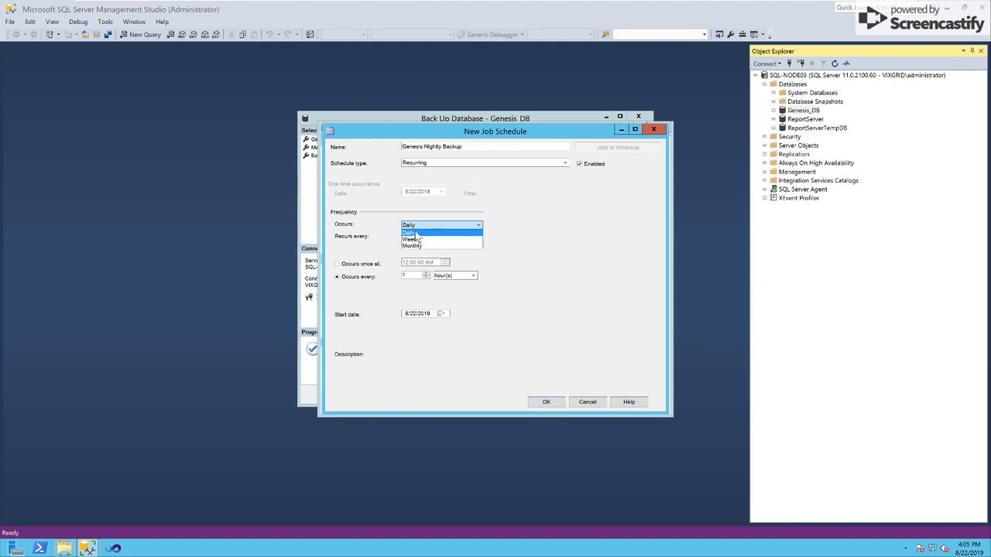
{"action": "left_click", "coordinate": [409, 233]}
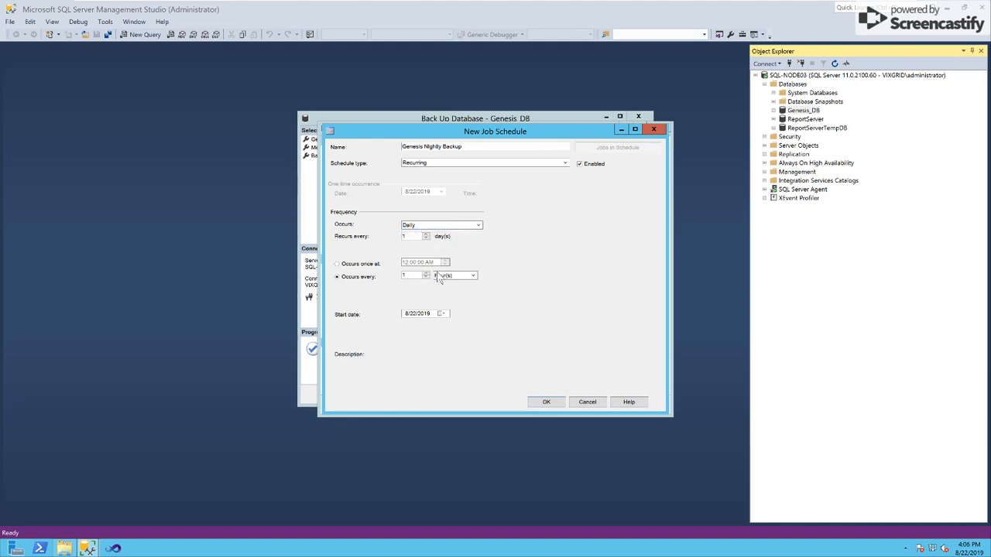
{"action": "left_click", "coordinate": [473, 276]}
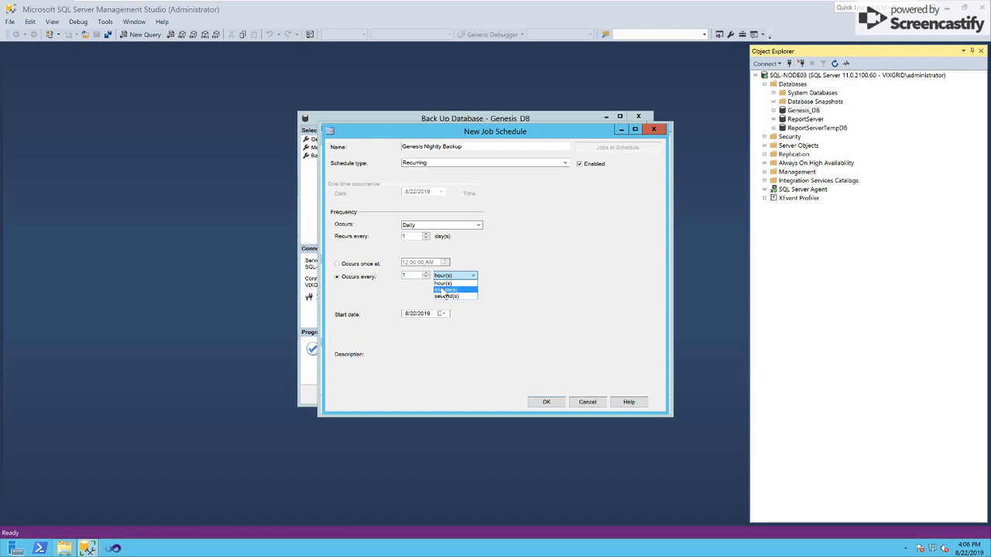
{"action": "left_click", "coordinate": [446, 289]}
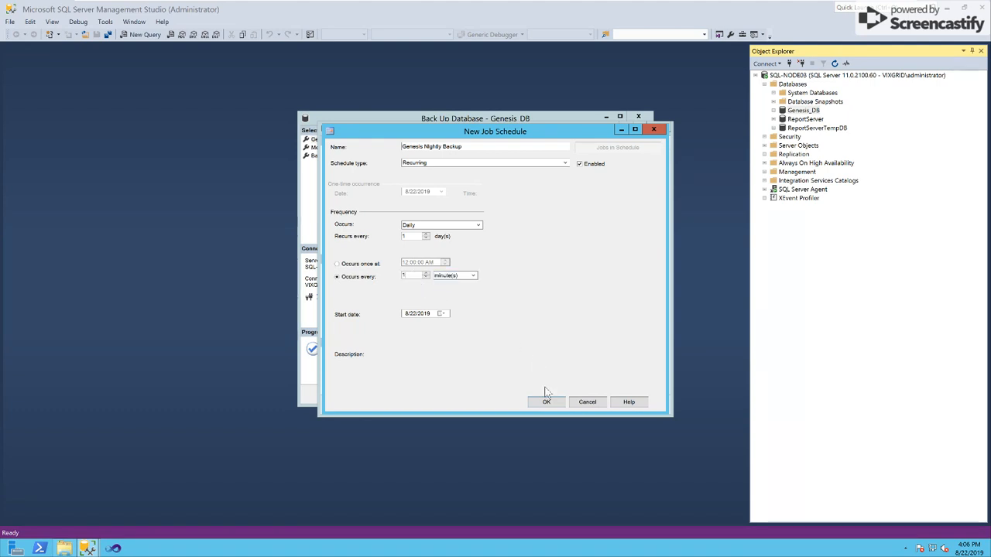
{"action": "left_click", "coordinate": [545, 402]}
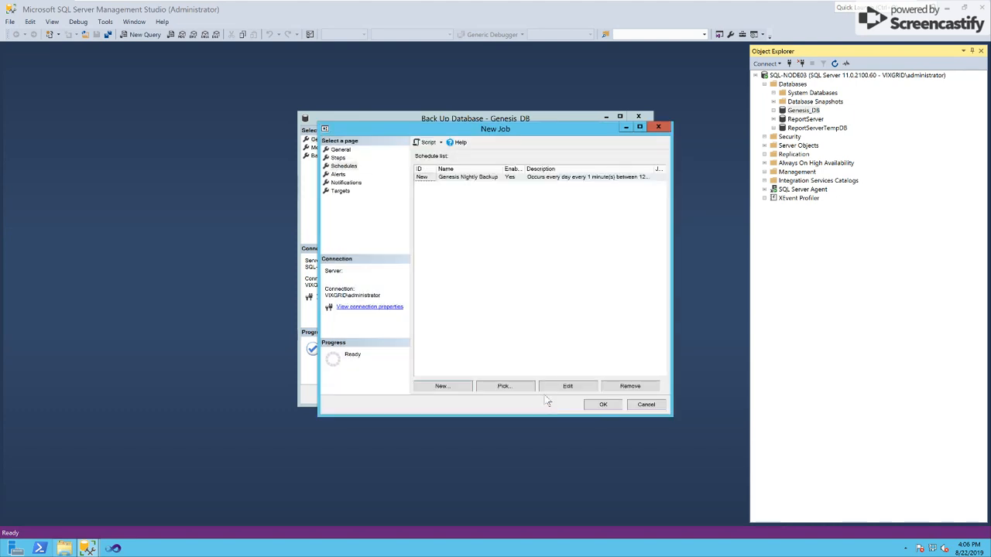
{"action": "left_click", "coordinate": [603, 404]}
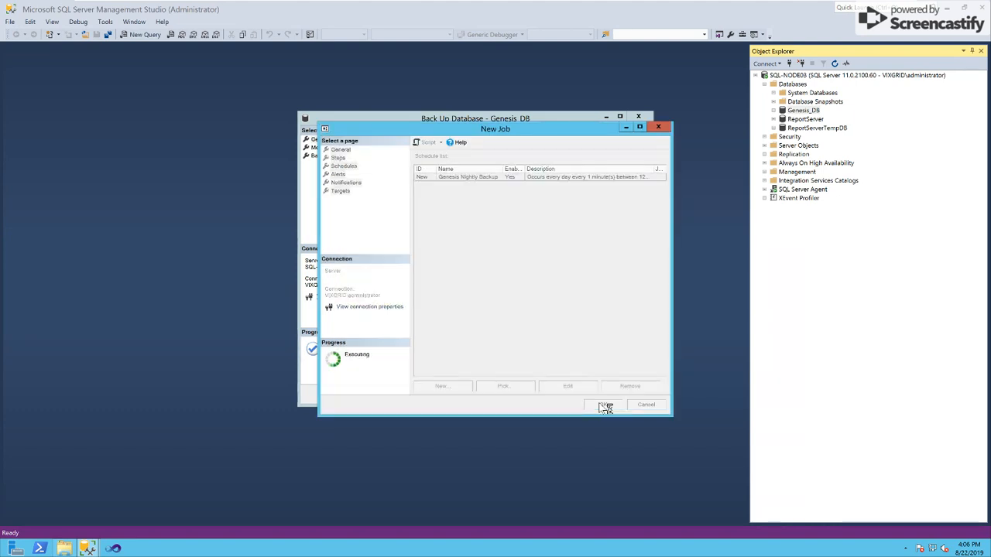
- Cancel the backup dialog, refresh SQL Server Agent Jobs, and select Back Up Database - Genesis_DB
{"action": "left_click", "coordinate": [604, 405]}
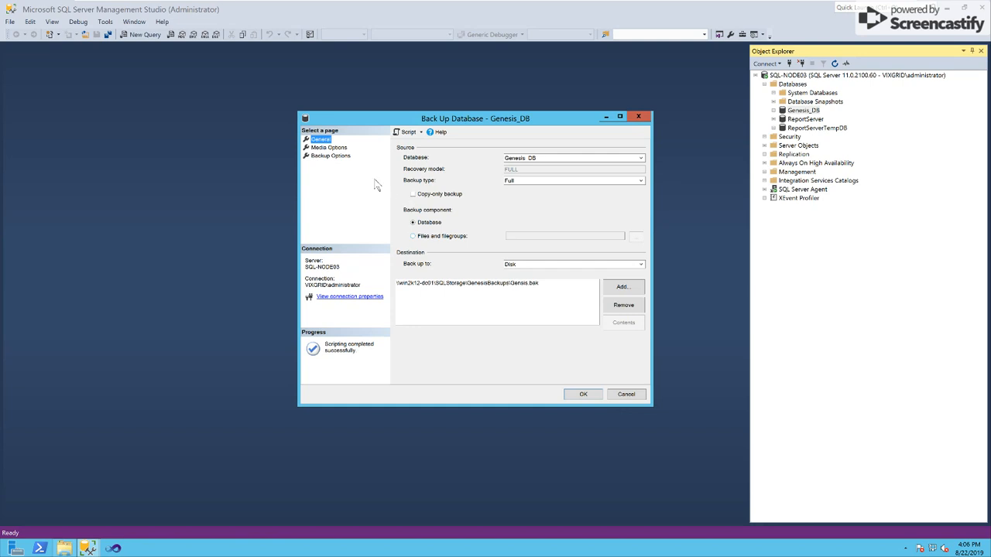
{"action": "mouse_move", "coordinate": [626, 394]}
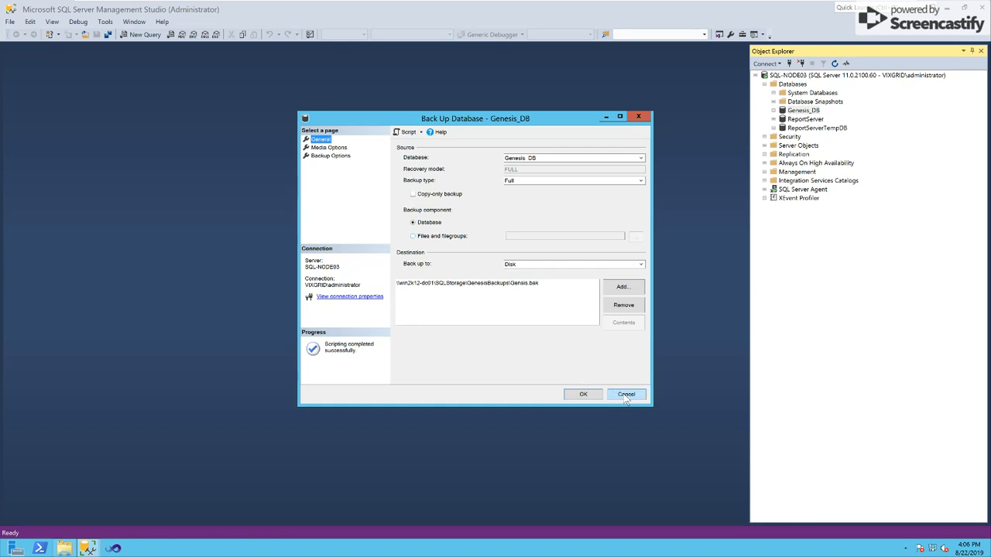
{"action": "left_click", "coordinate": [626, 394]}
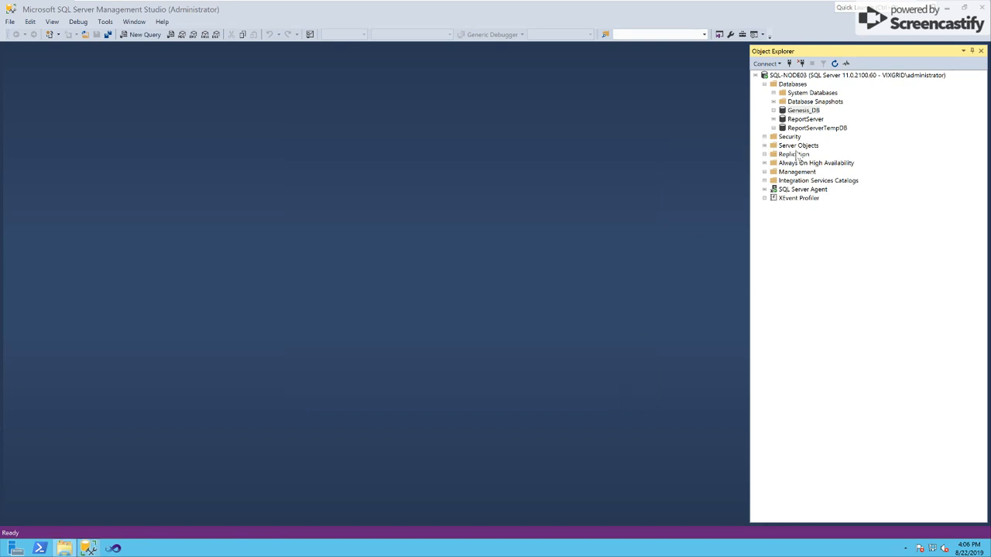
{"action": "left_click", "coordinate": [802, 189]}
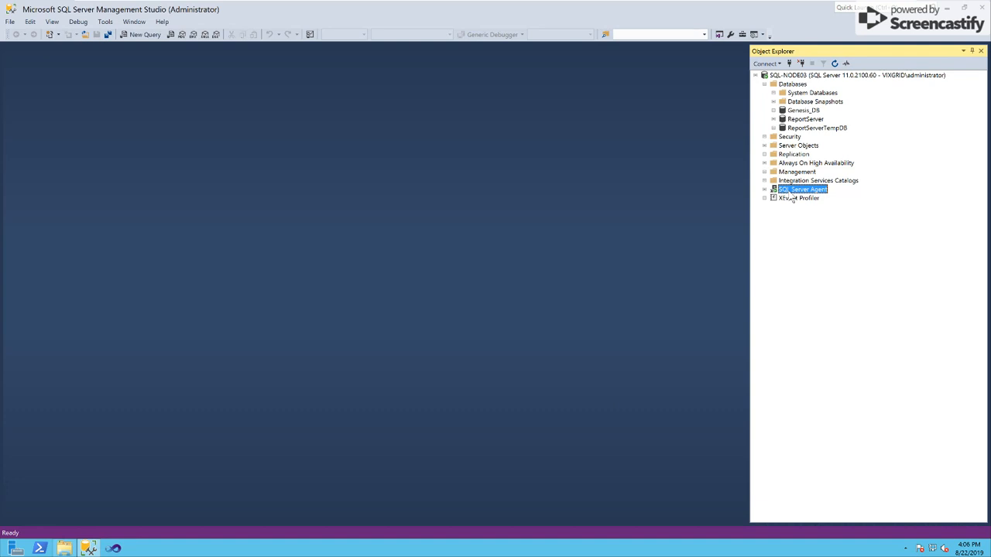
{"action": "left_click", "coordinate": [765, 188]}
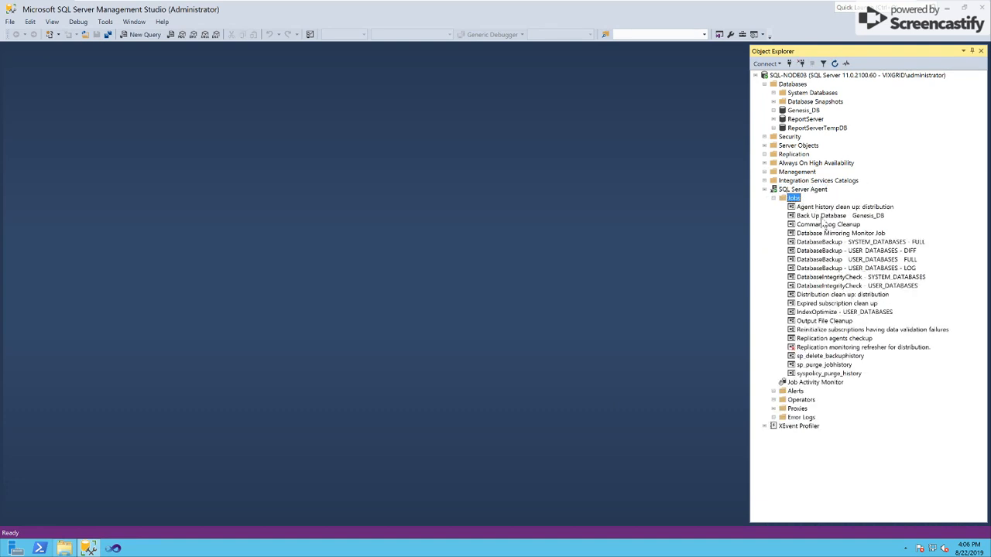
{"action": "left_click", "coordinate": [837, 215]}
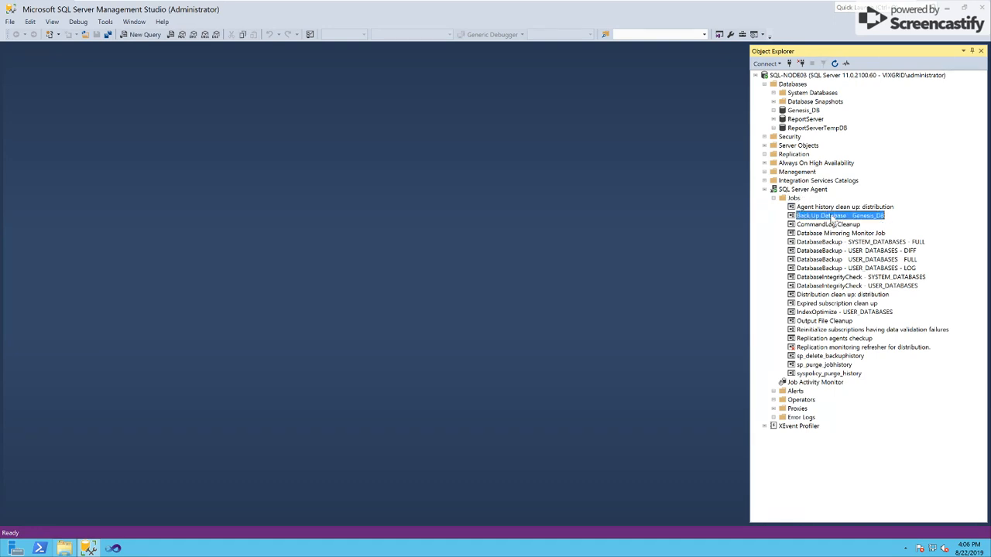
{"action": "mouse_move", "coordinate": [817, 216]}
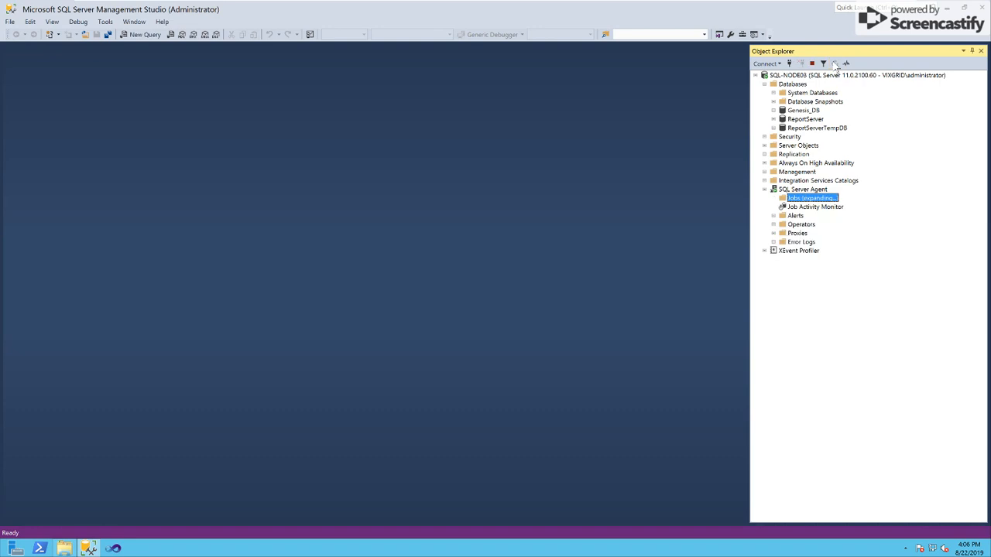
{"action": "left_click", "coordinate": [773, 198]}
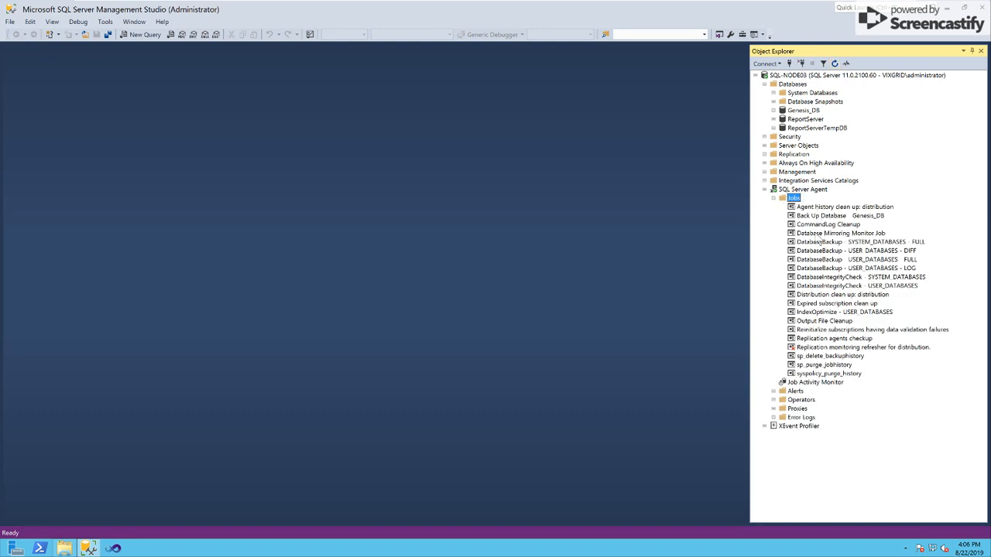
{"action": "mouse_move", "coordinate": [819, 219]}
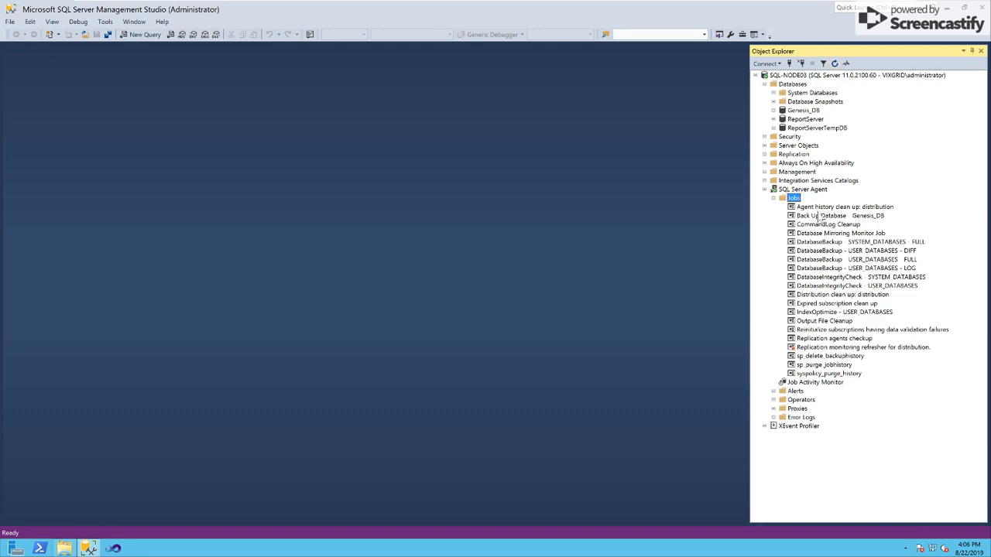
{"action": "left_click", "coordinate": [840, 215]}
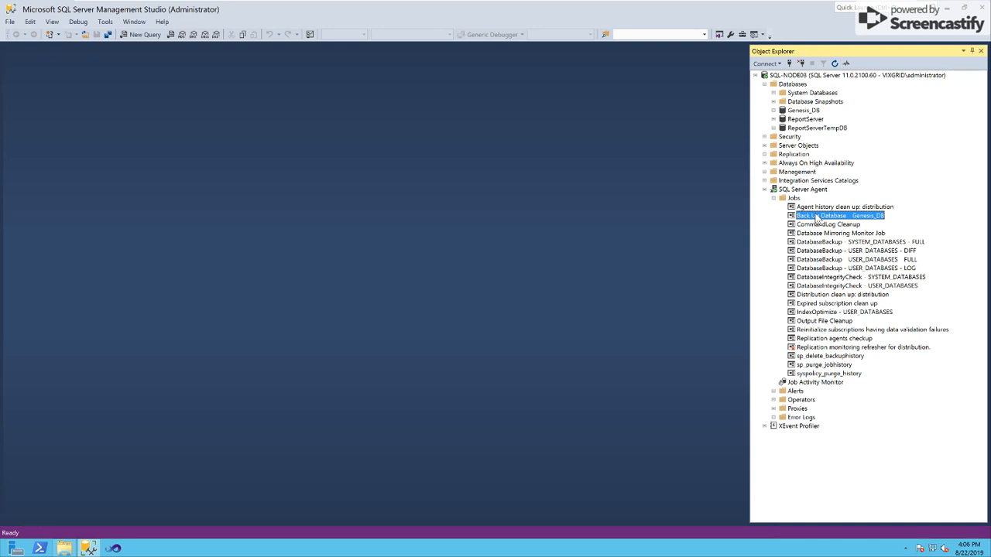
- Open the Genesis_DB backup job's properties, review its Steps page, and close it
{"action": "double_click", "coordinate": [841, 216]}
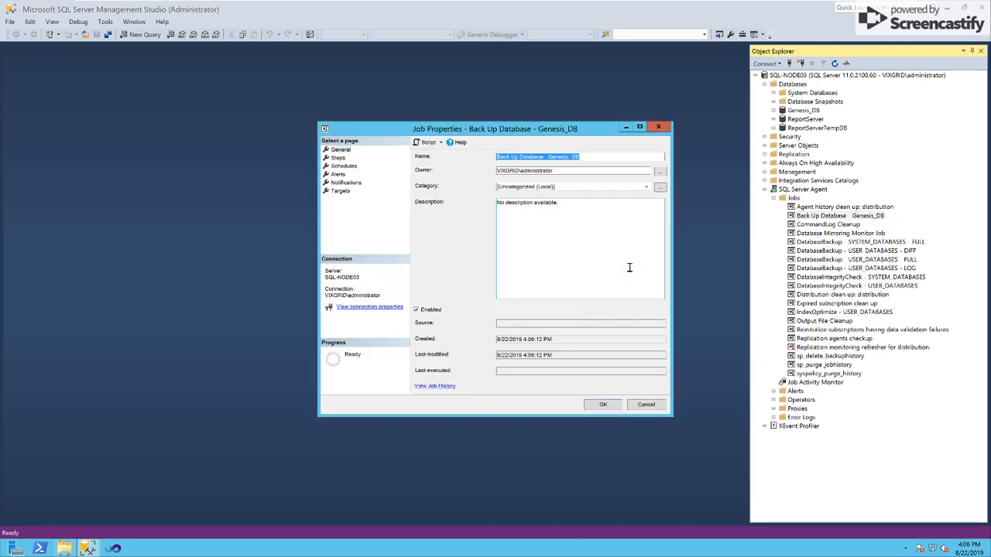
{"action": "left_click", "coordinate": [338, 157]}
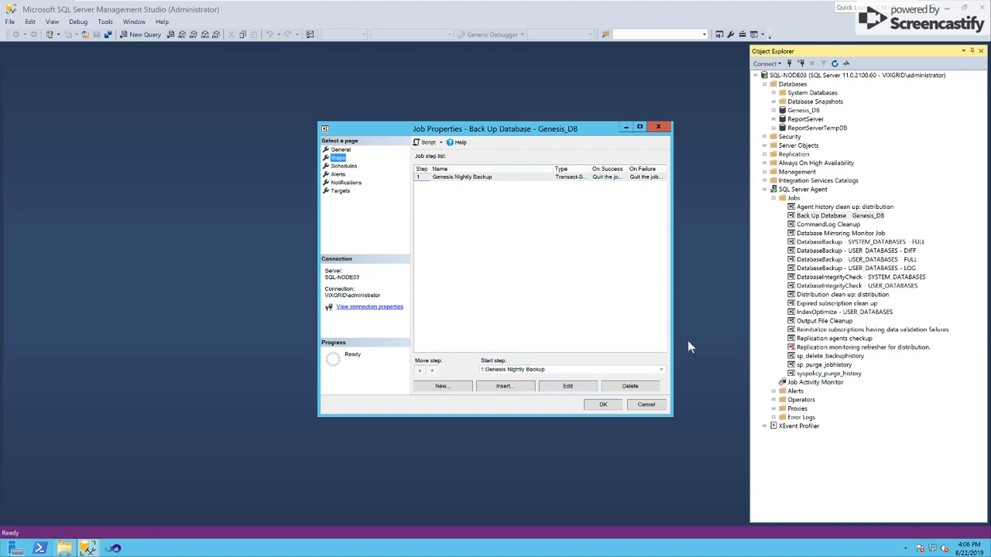
{"action": "left_click", "coordinate": [645, 404]}
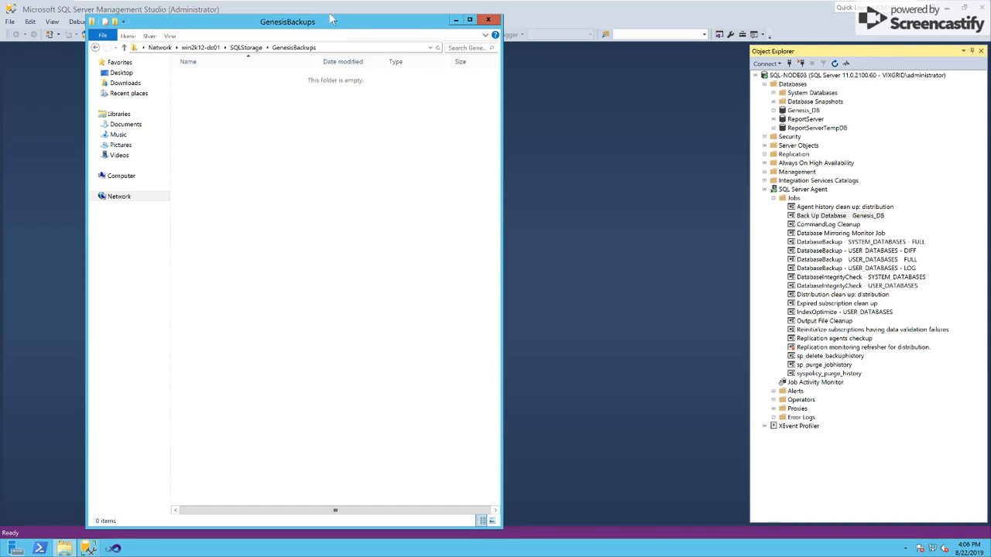
- Start the Genesis_DB backup job beside the GenesisBackups folder and confirm Genesis.bak (4,524 KB) appears
{"action": "left_click_drag", "start_coordinate": [287, 21], "coordinate": [287, 112]}
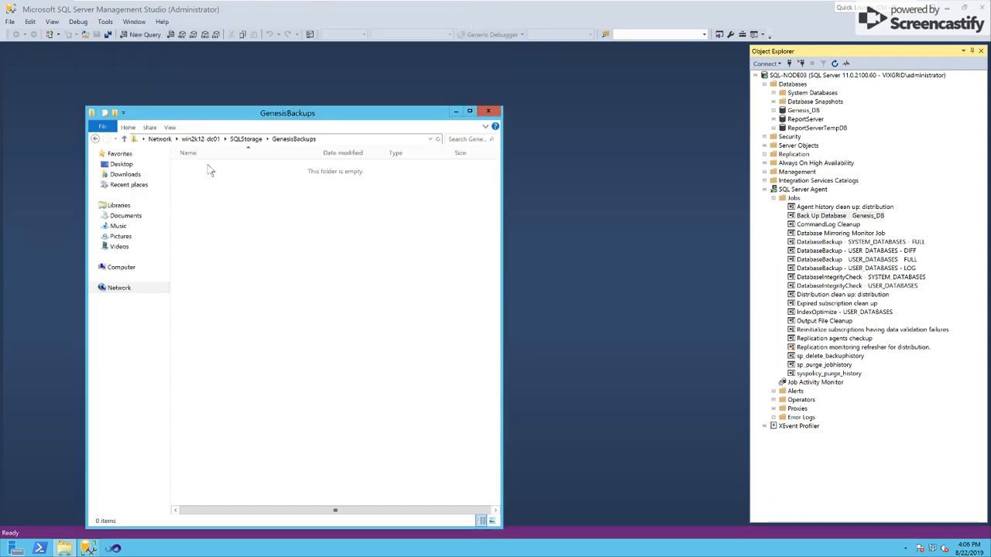
{"action": "mouse_move", "coordinate": [260, 190]}
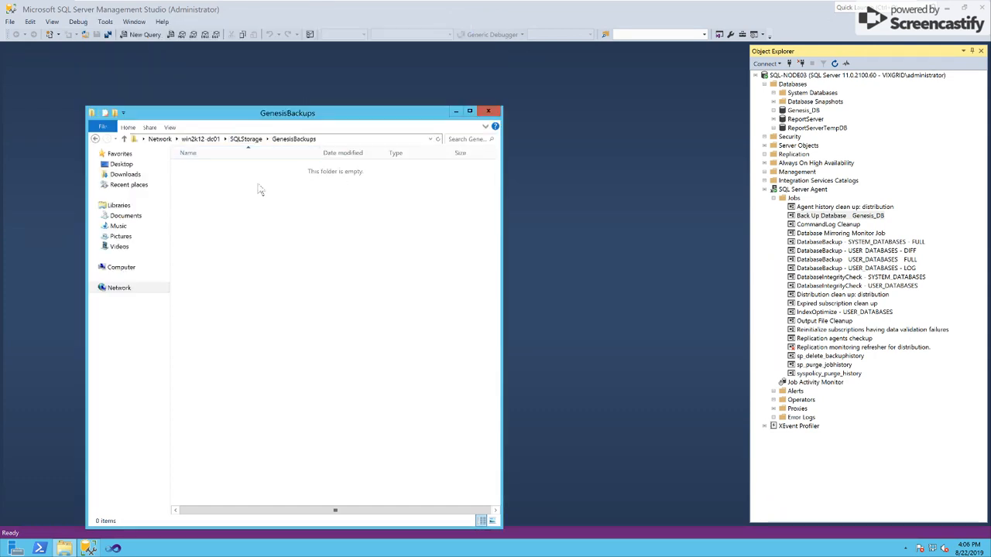
{"action": "mouse_move", "coordinate": [387, 246]}
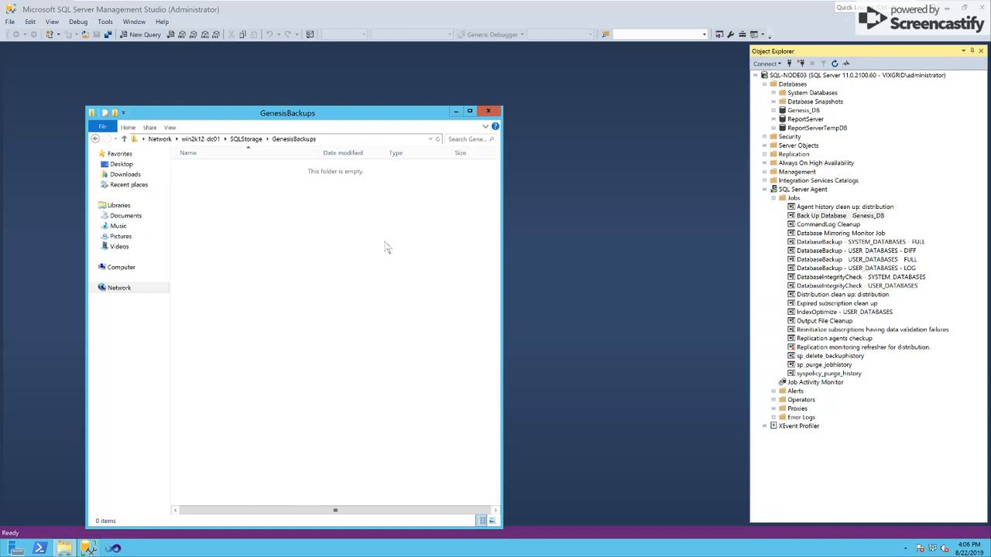
{"action": "right_click", "coordinate": [835, 215]}
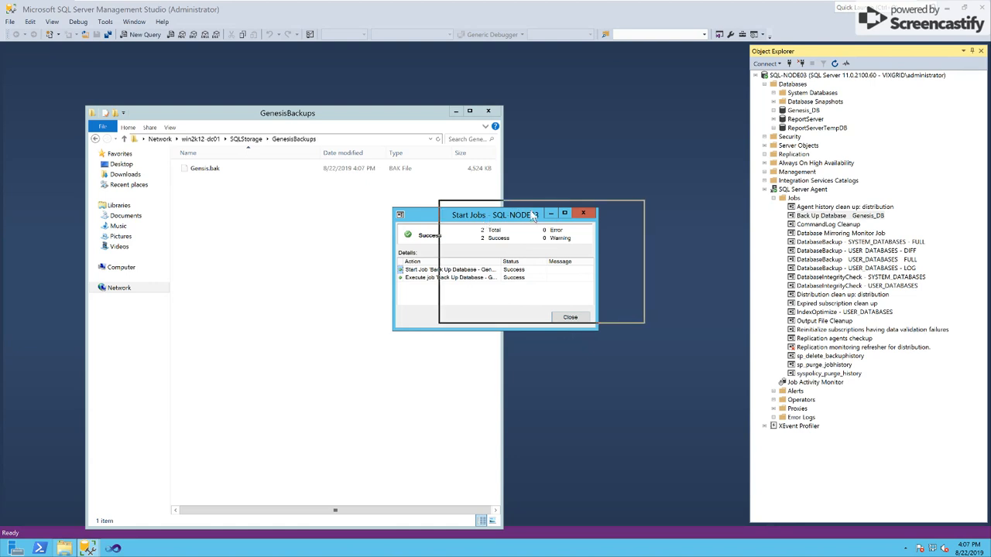
{"action": "left_click_drag", "start_coordinate": [496, 214], "coordinate": [543, 208]}
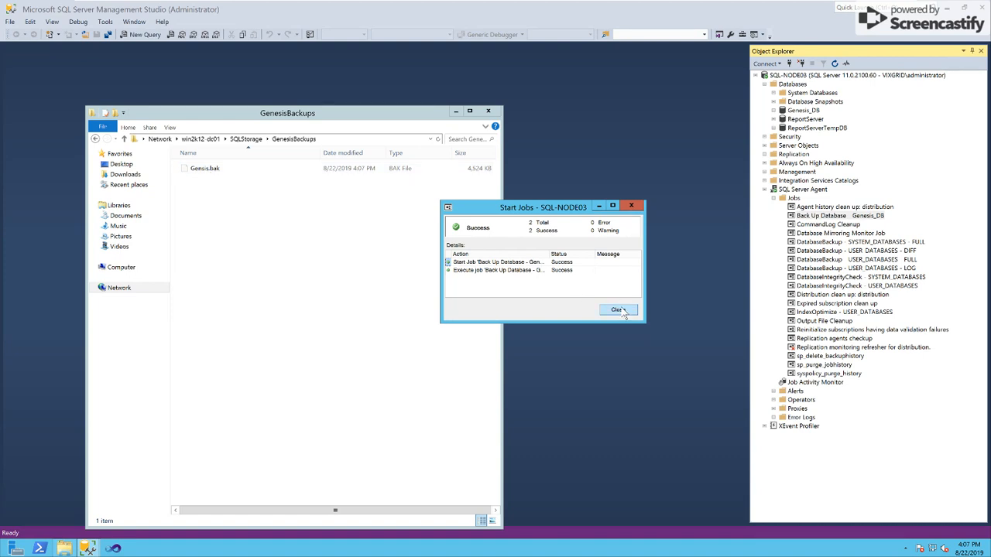
- Close the successful Start Jobs results dialog and the GenesisBackups folder window
{"action": "left_click", "coordinate": [617, 310]}
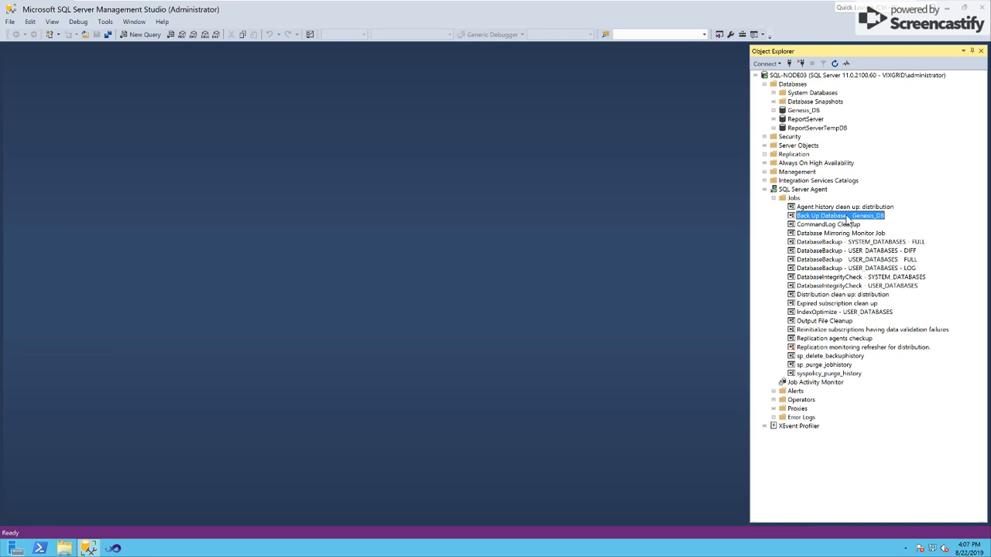
{"action": "mouse_move", "coordinate": [627, 87]}
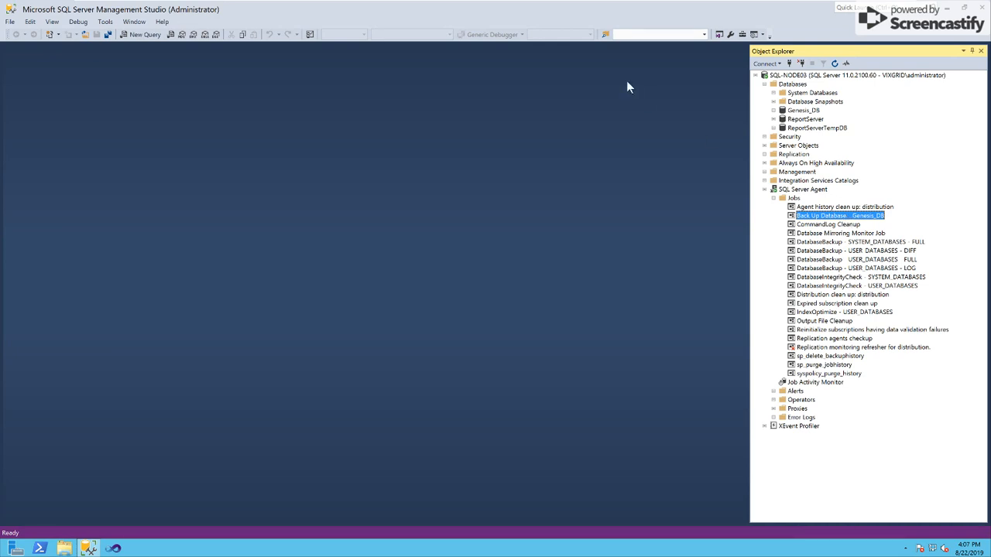